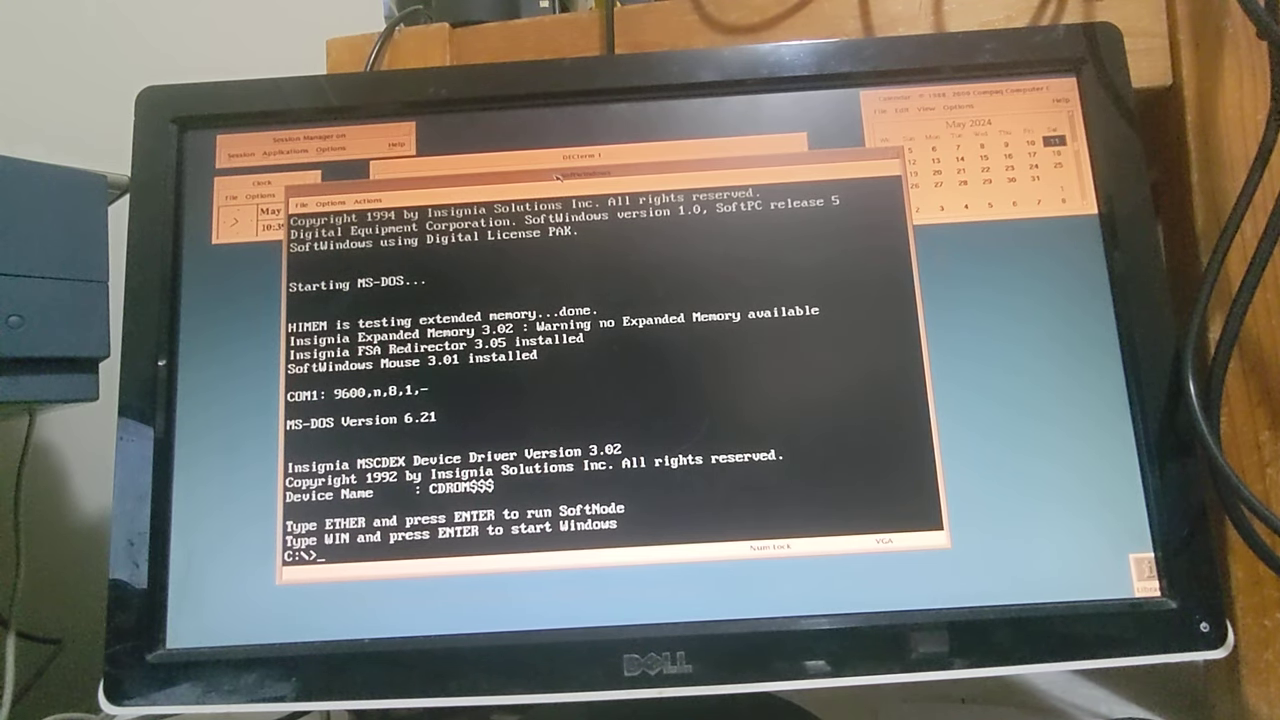
- Switch to drive E and change into the marks and chkcpu folders at the DOS prompt
type("e:")
type("cd temp")
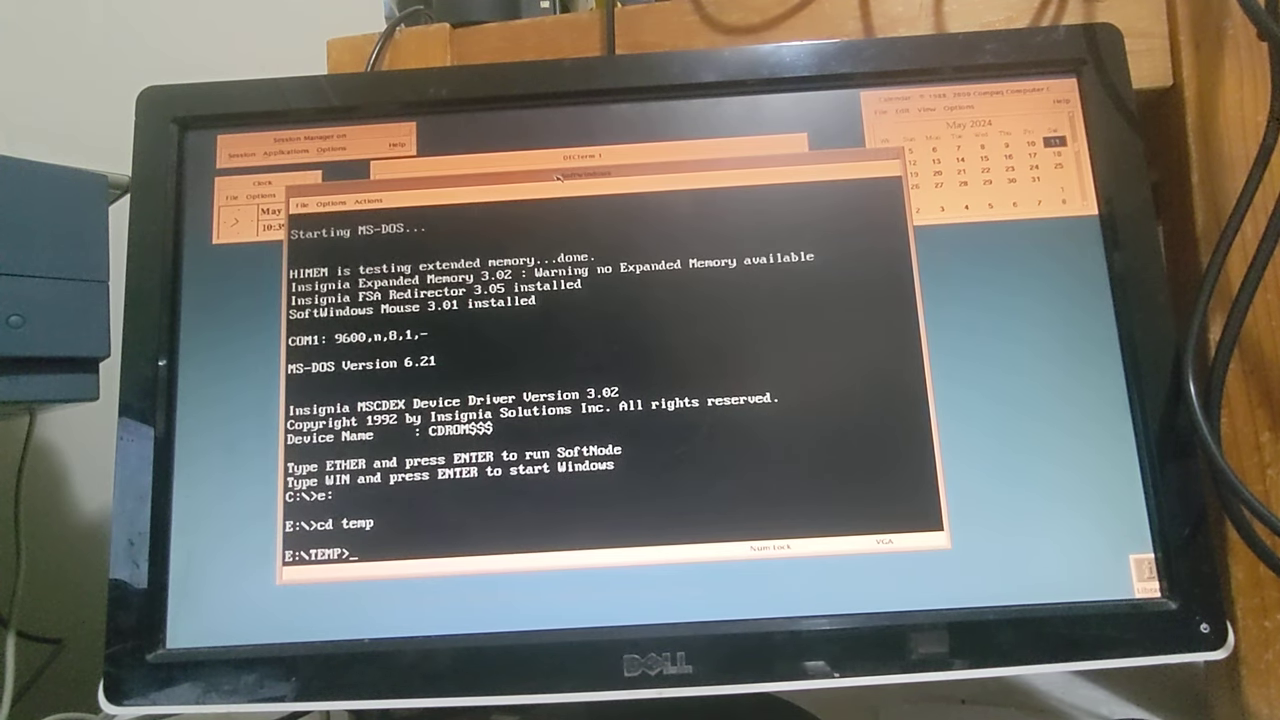
type("cd m")
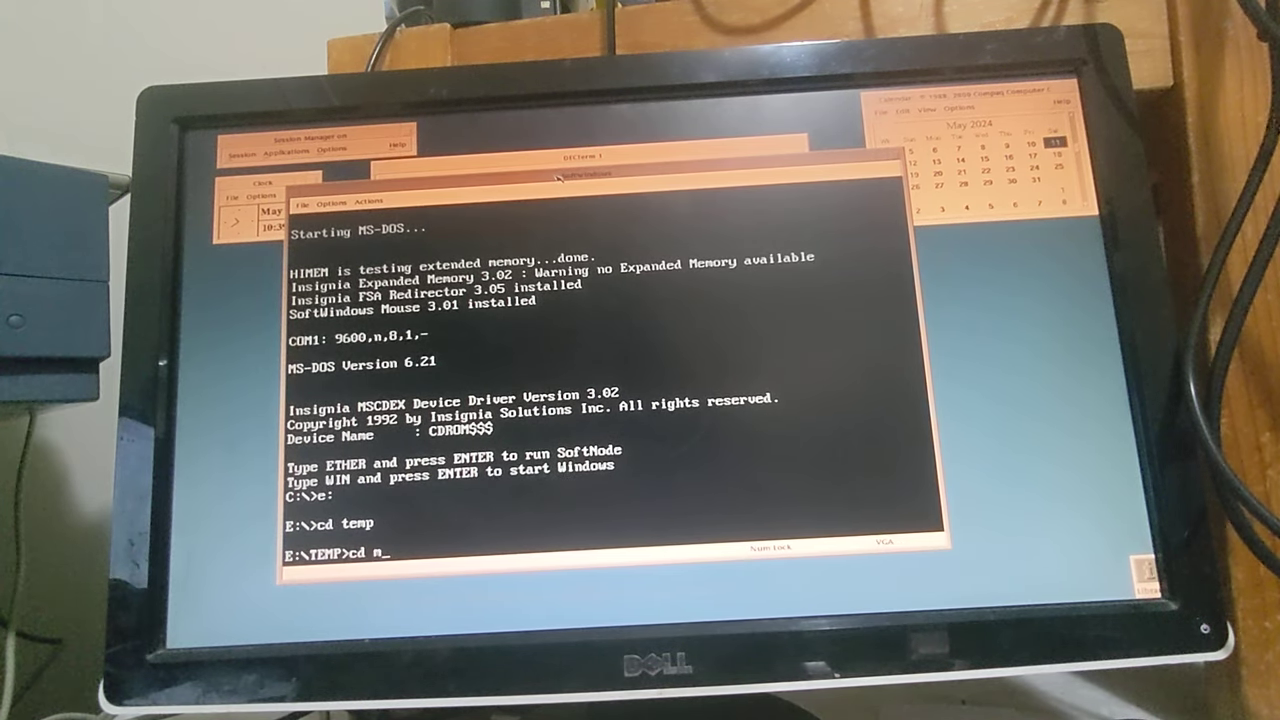
type("ark")
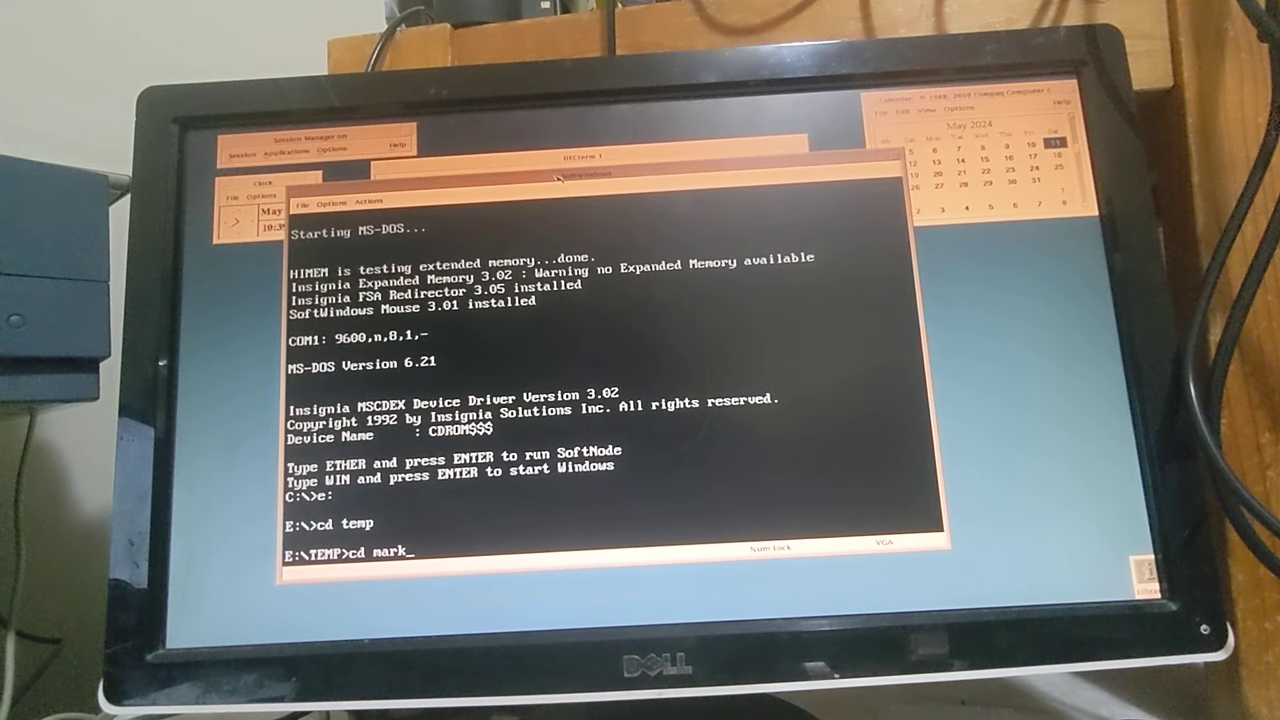
key("Return")
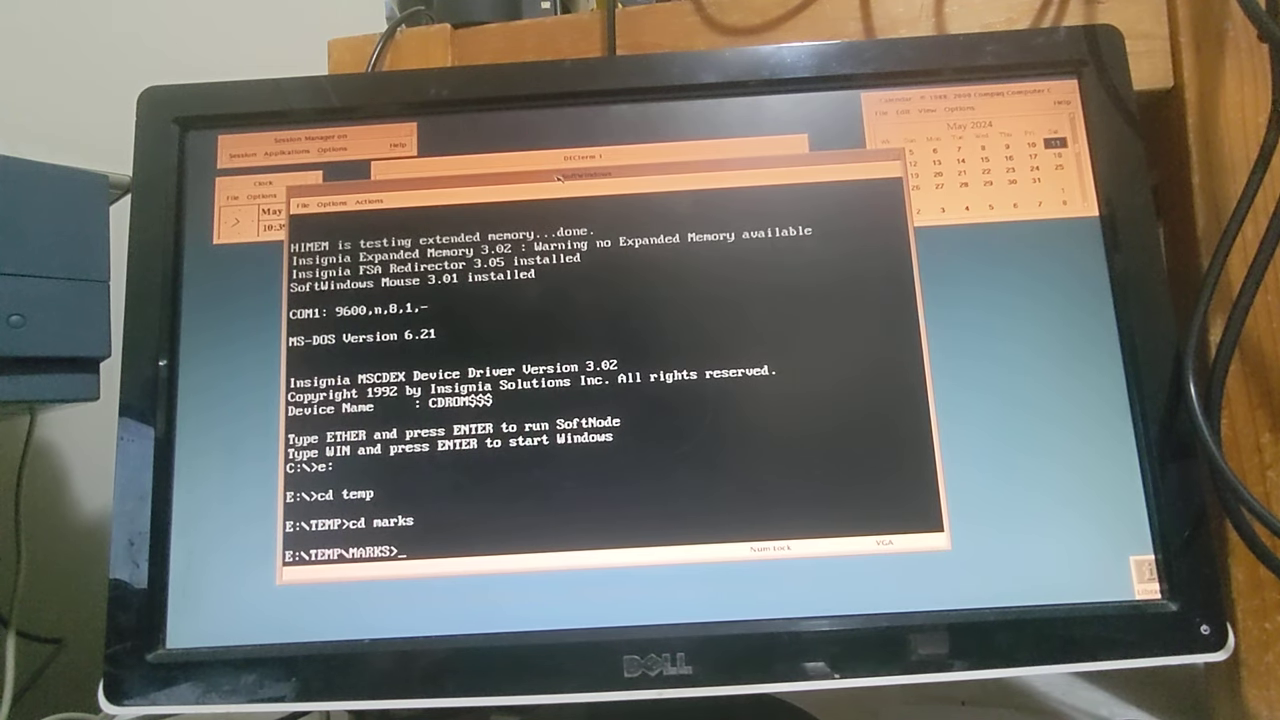
type("cd")
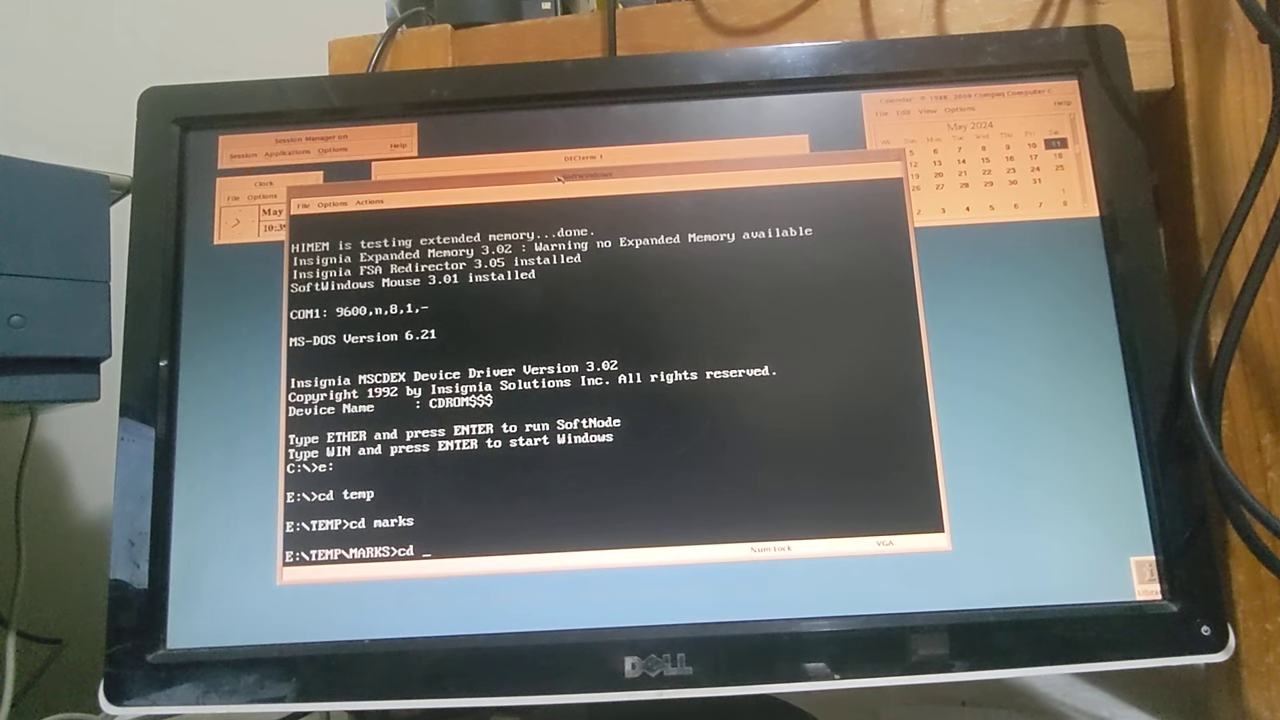
type("chkd")
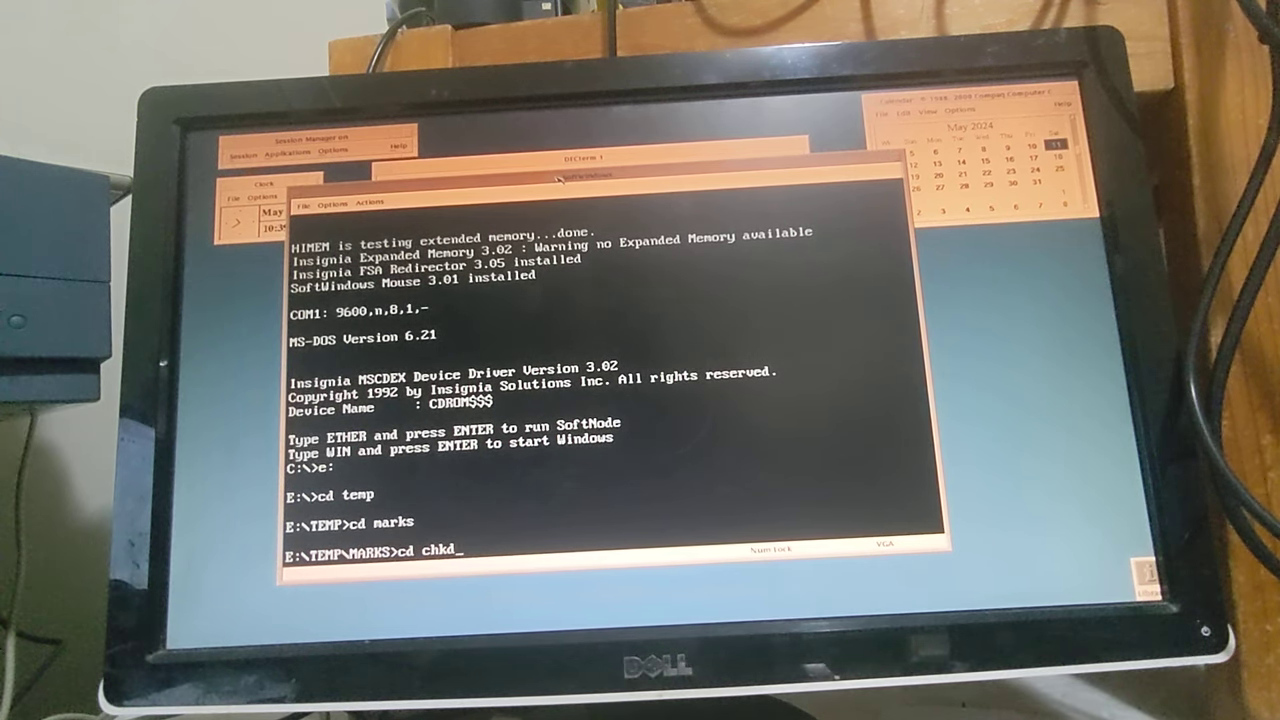
type("cpu")
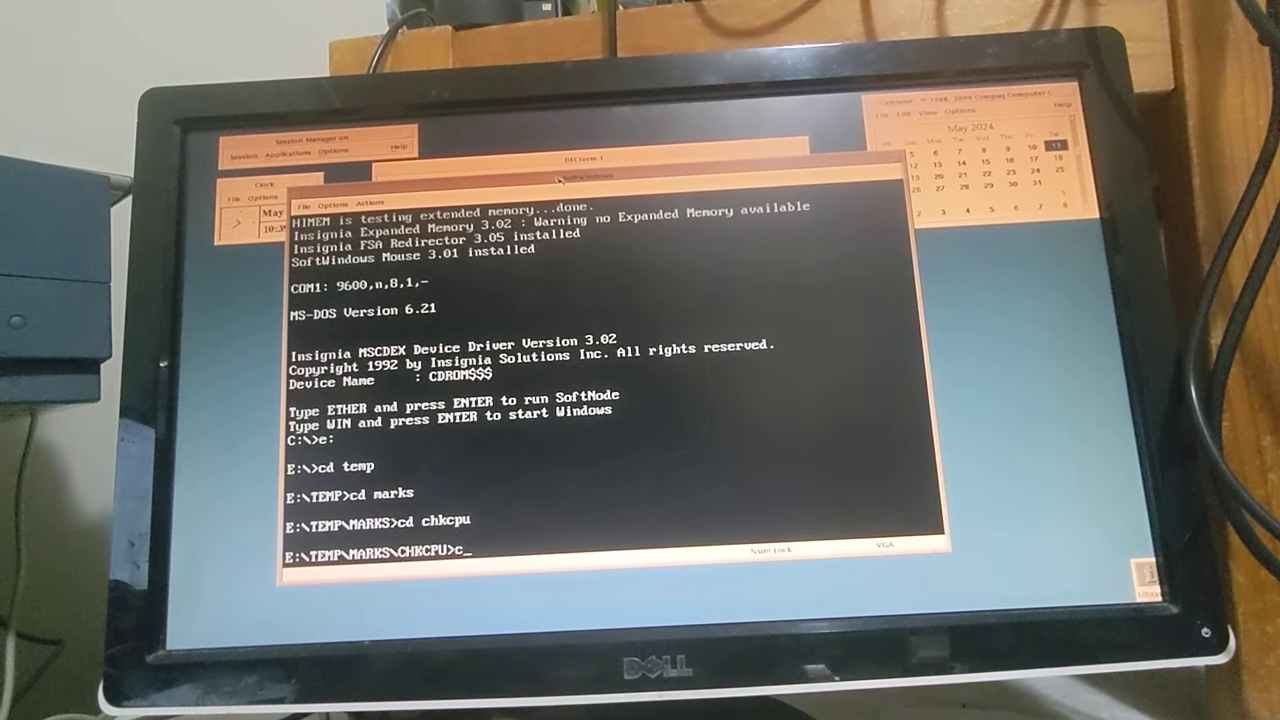
- Run chkcpu to identify the CPU (80286 with 80287), then start Windows with win
type("chkcu")
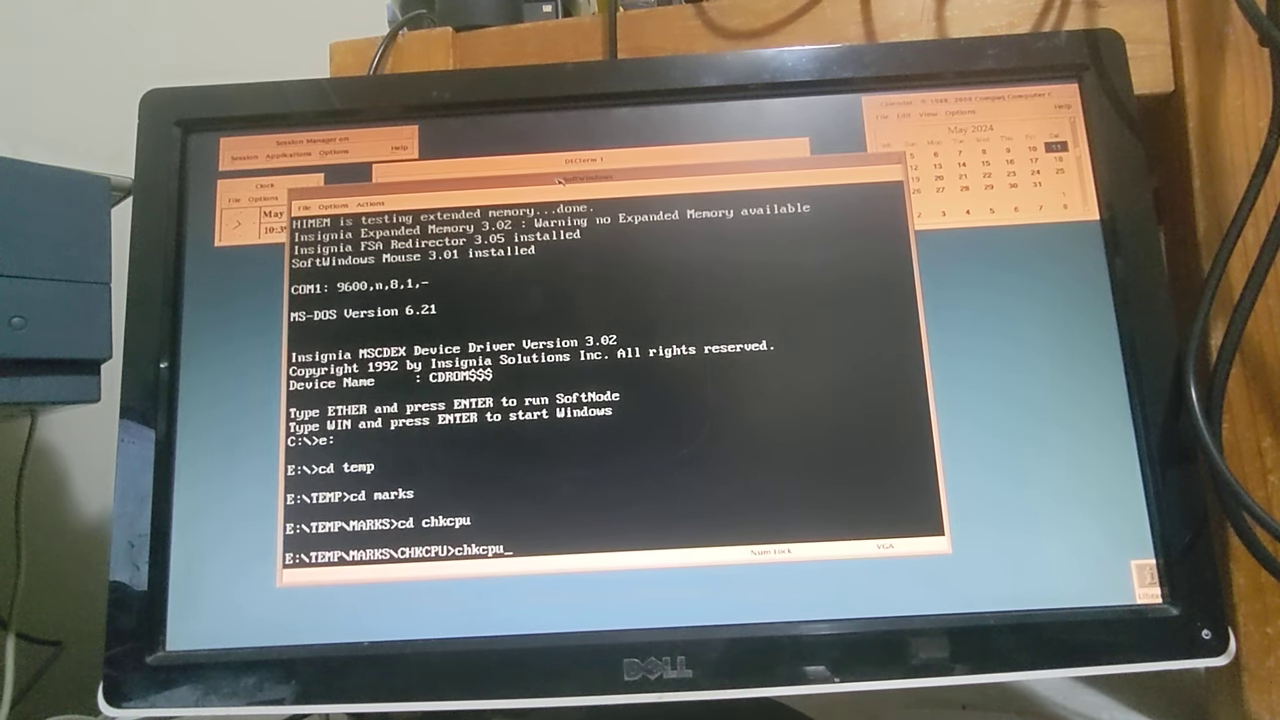
key("Return")
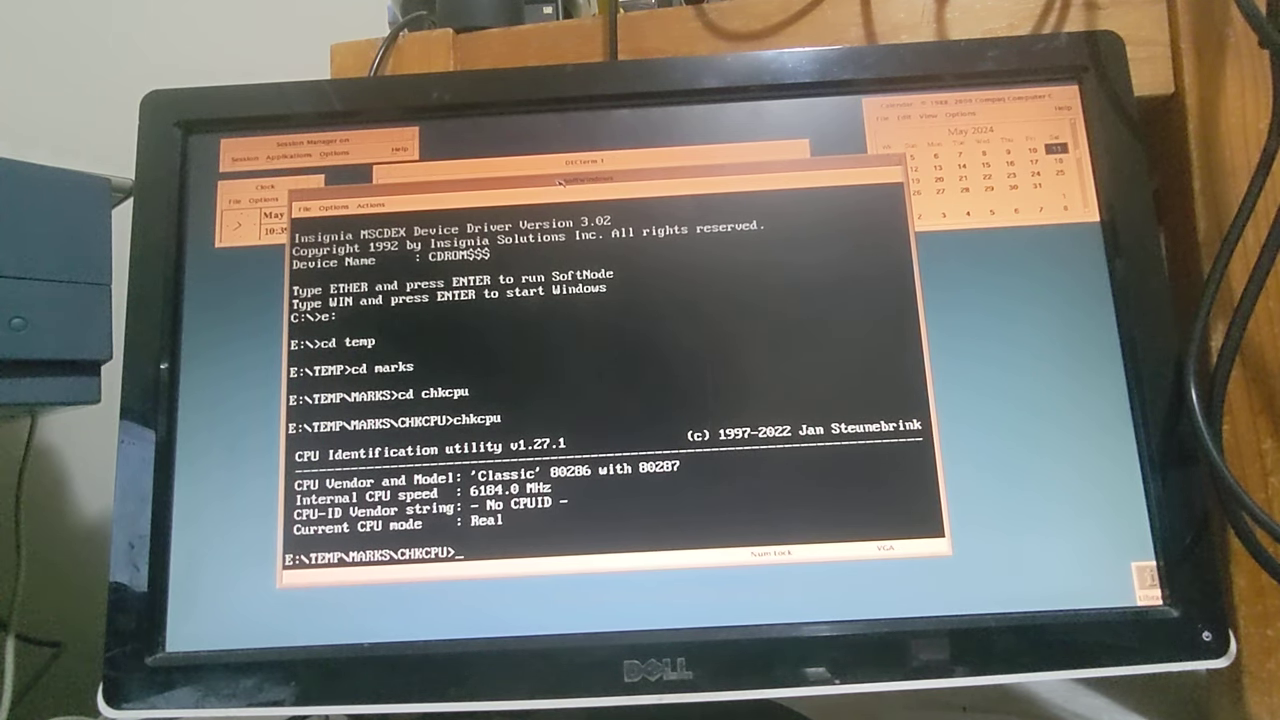
type("w")
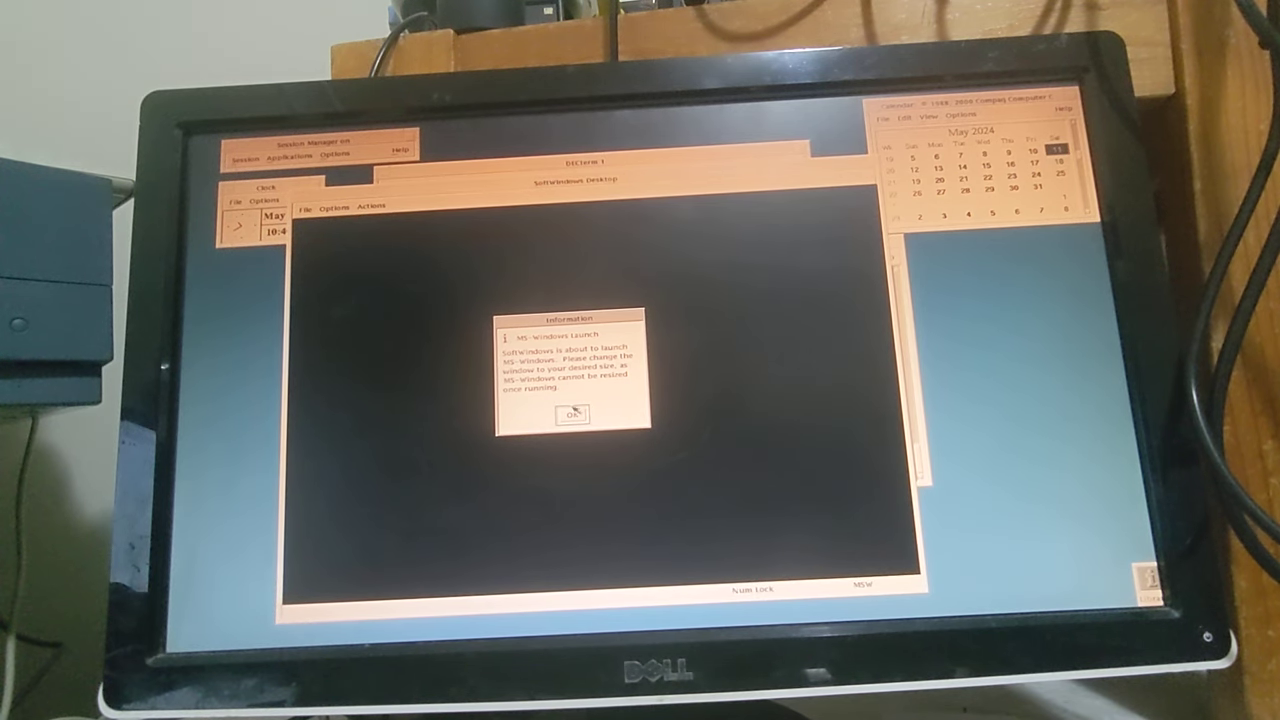
- Acknowledge the SoftWindows launch notice so Windows starts
left_click(572, 412)
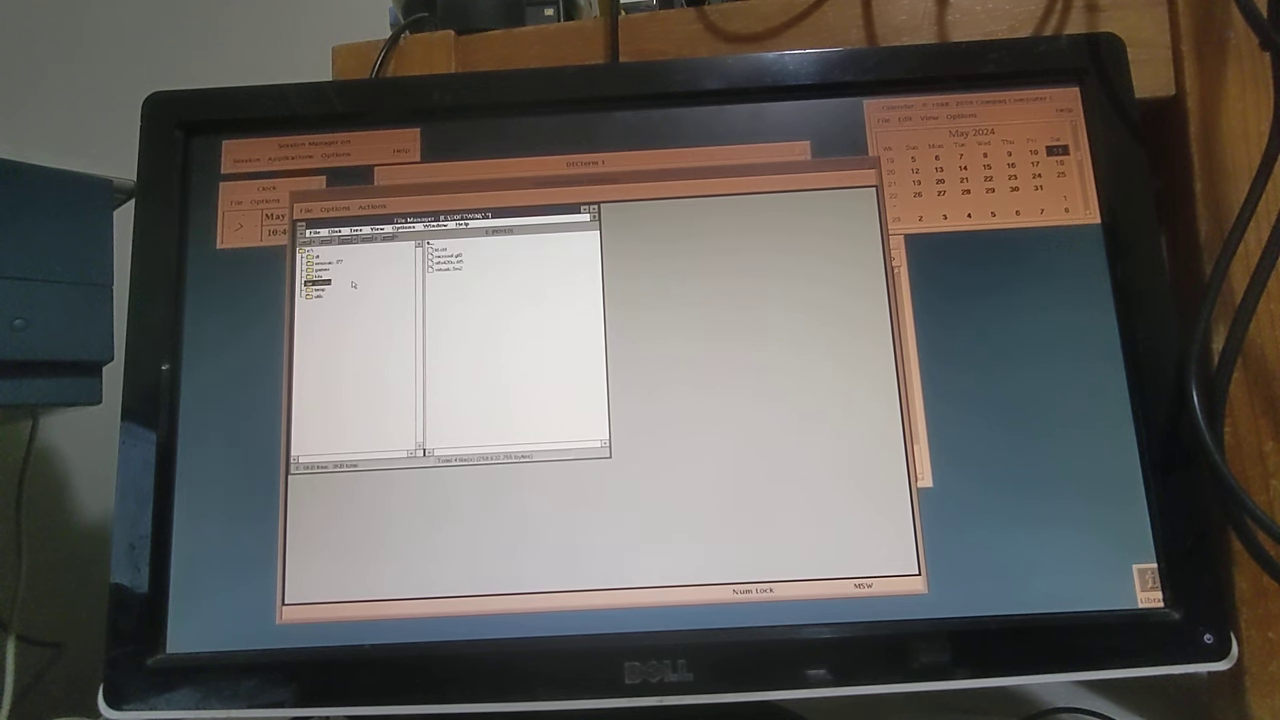
mouse_move(356, 288)
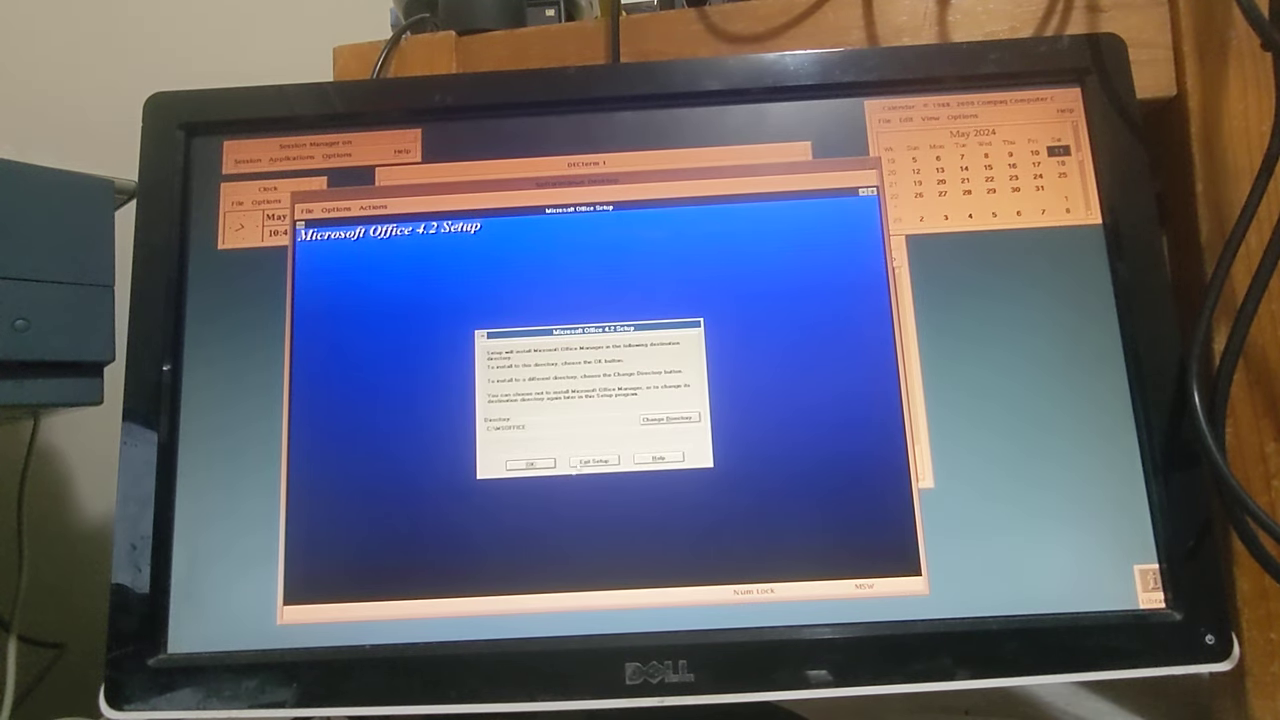
- Pick a new Office 4.2 install directory and confirm creating it
left_click(668, 418)
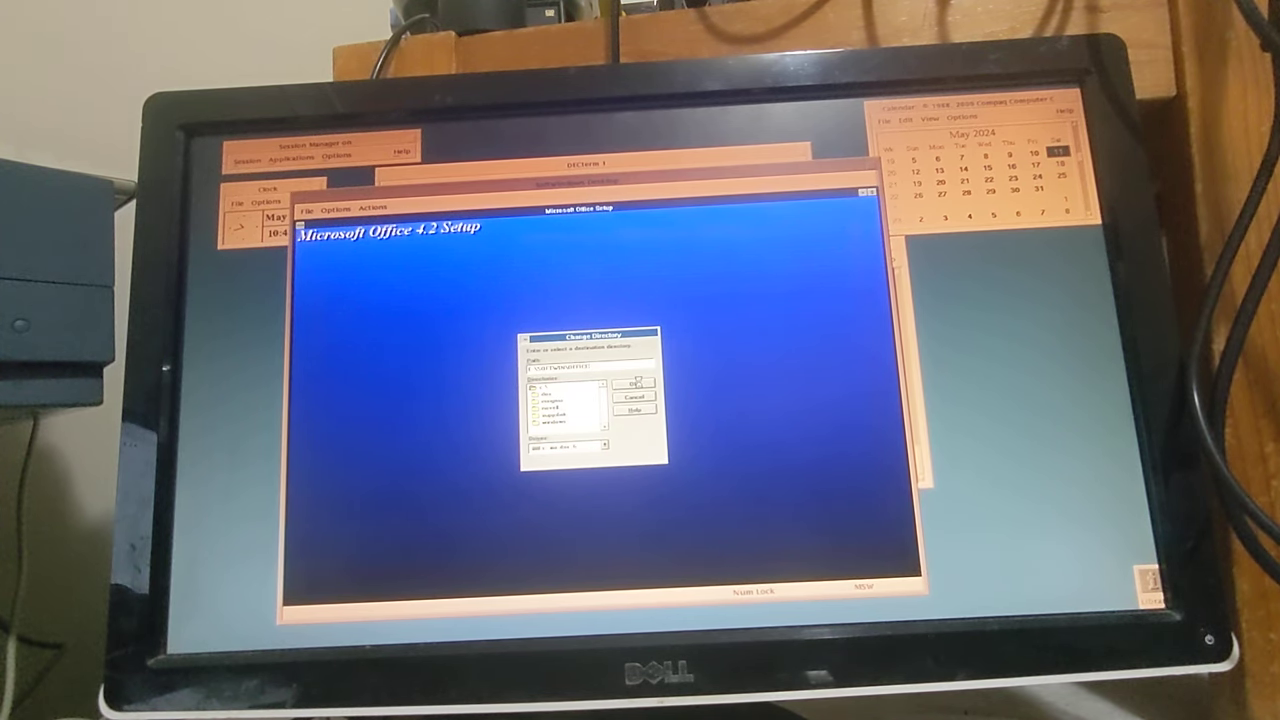
left_click(632, 382)
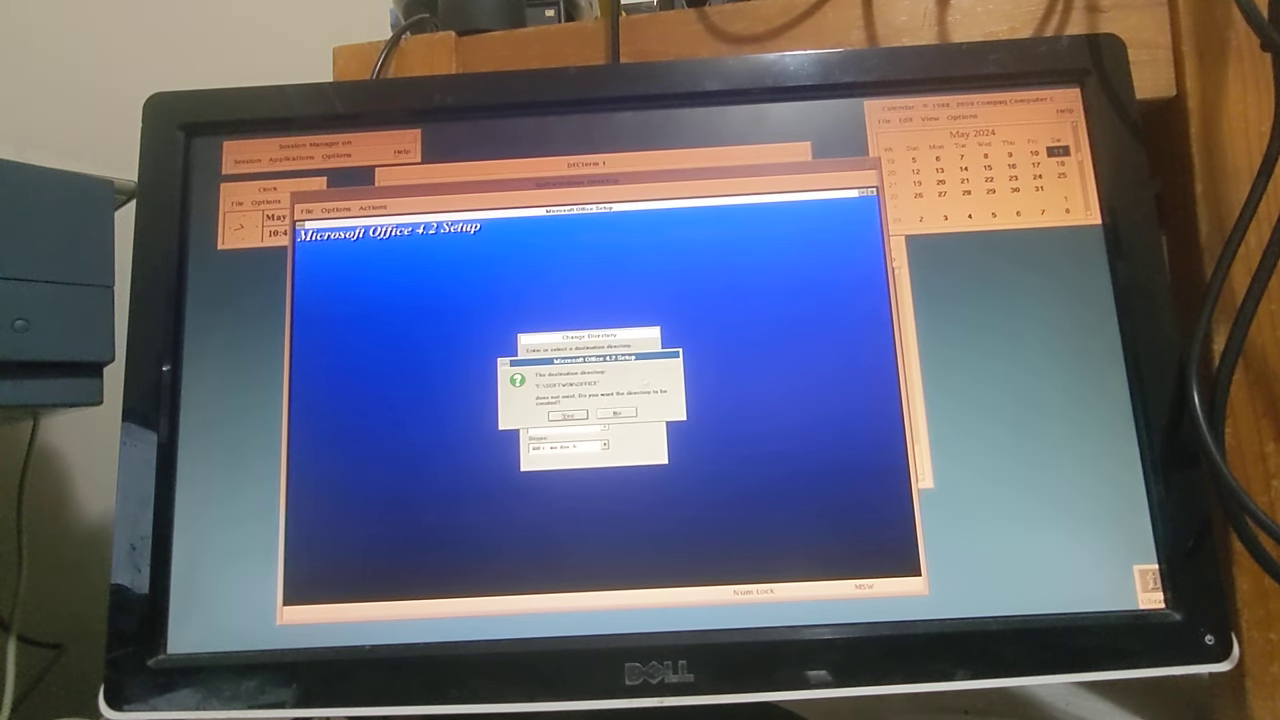
left_click(568, 414)
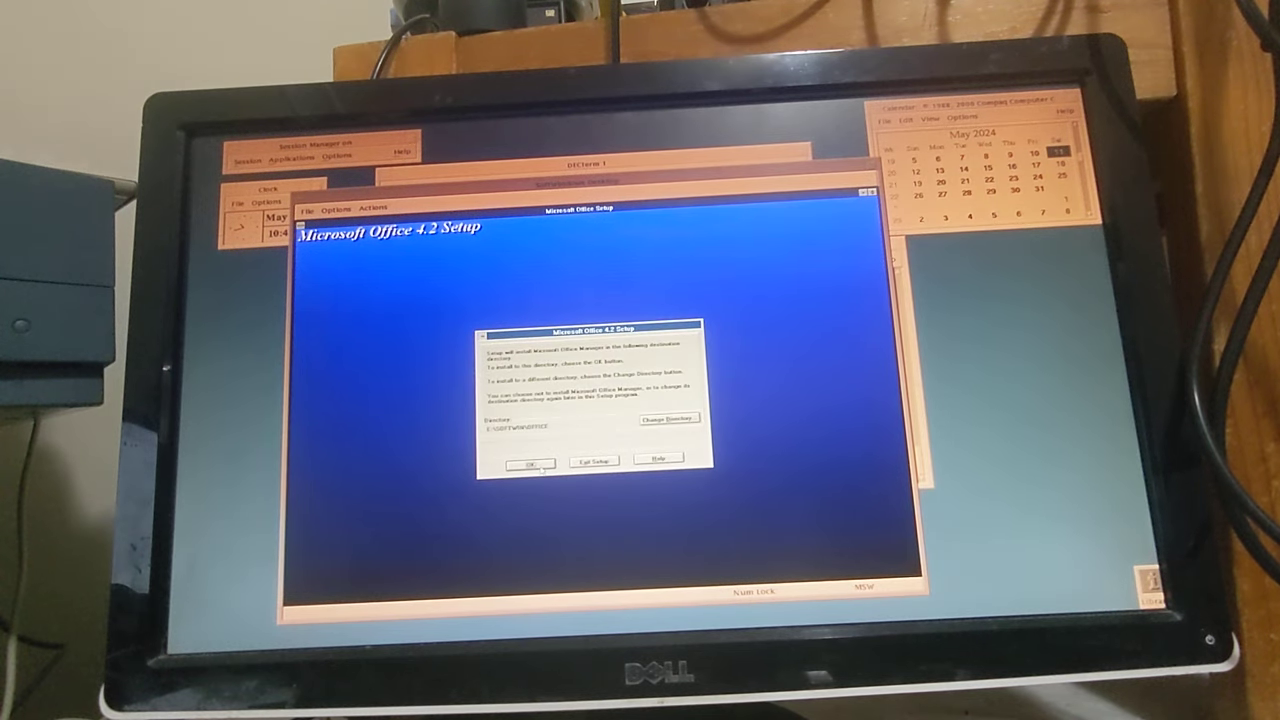
- Confirm the destination so Office 4.2 Setup begins installing
left_click(528, 464)
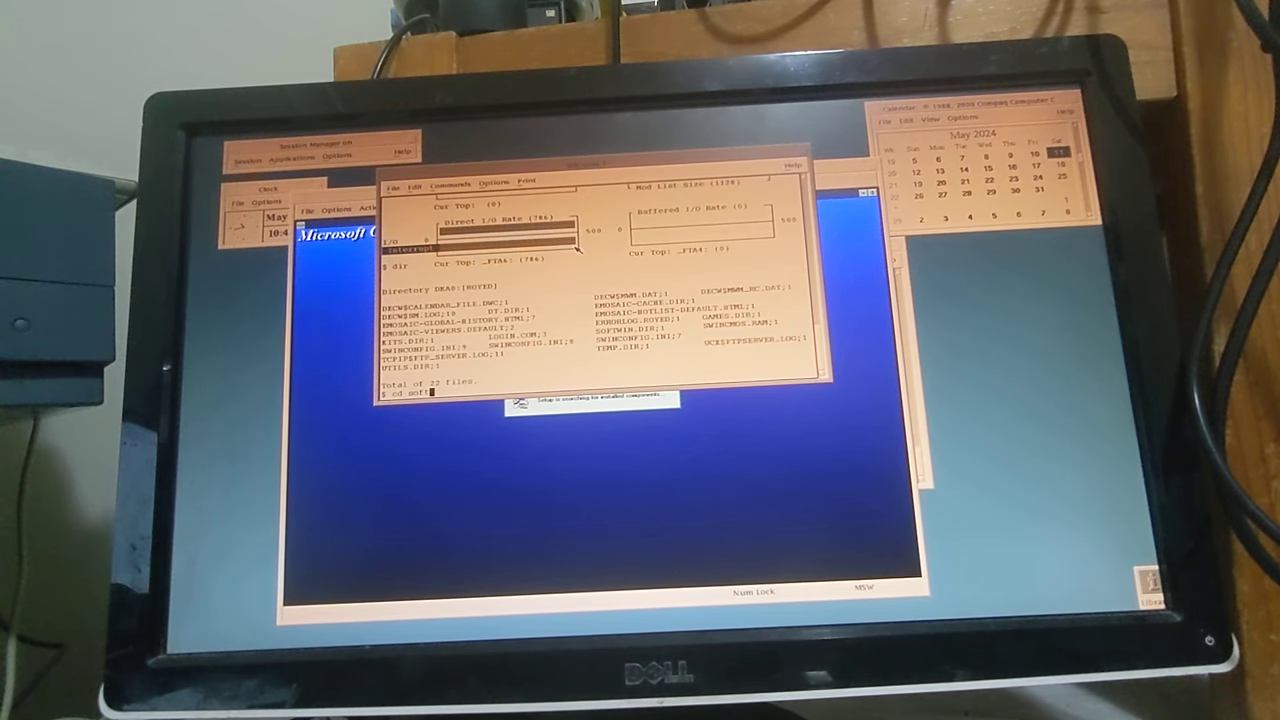
type("win")
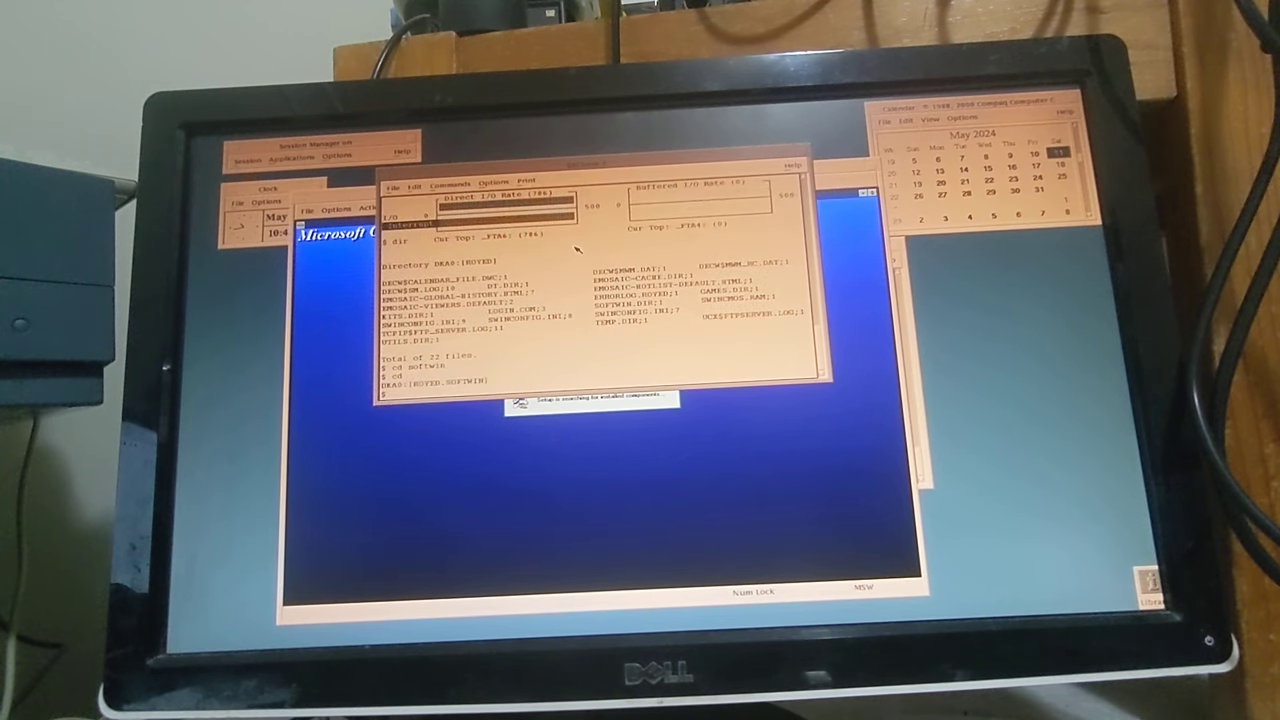
- List the SoftWindows directory contents with DIR in DECterm
type("dir")
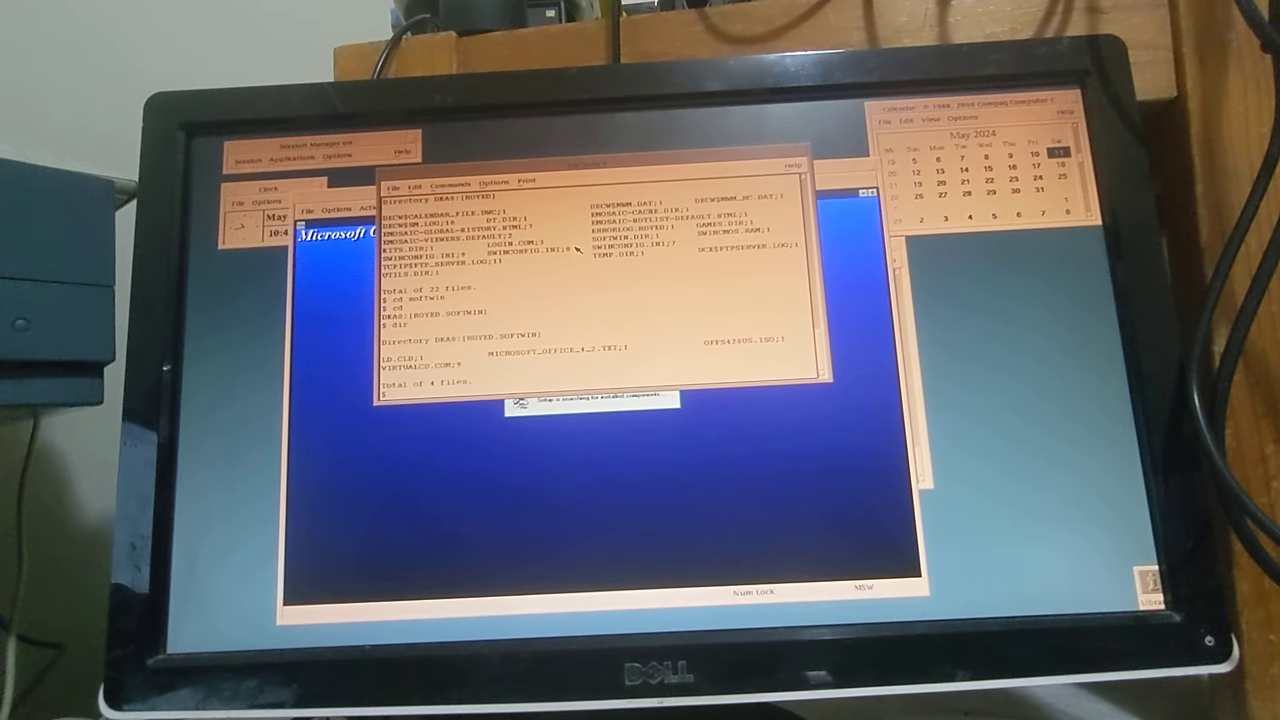
mouse_move(610, 308)
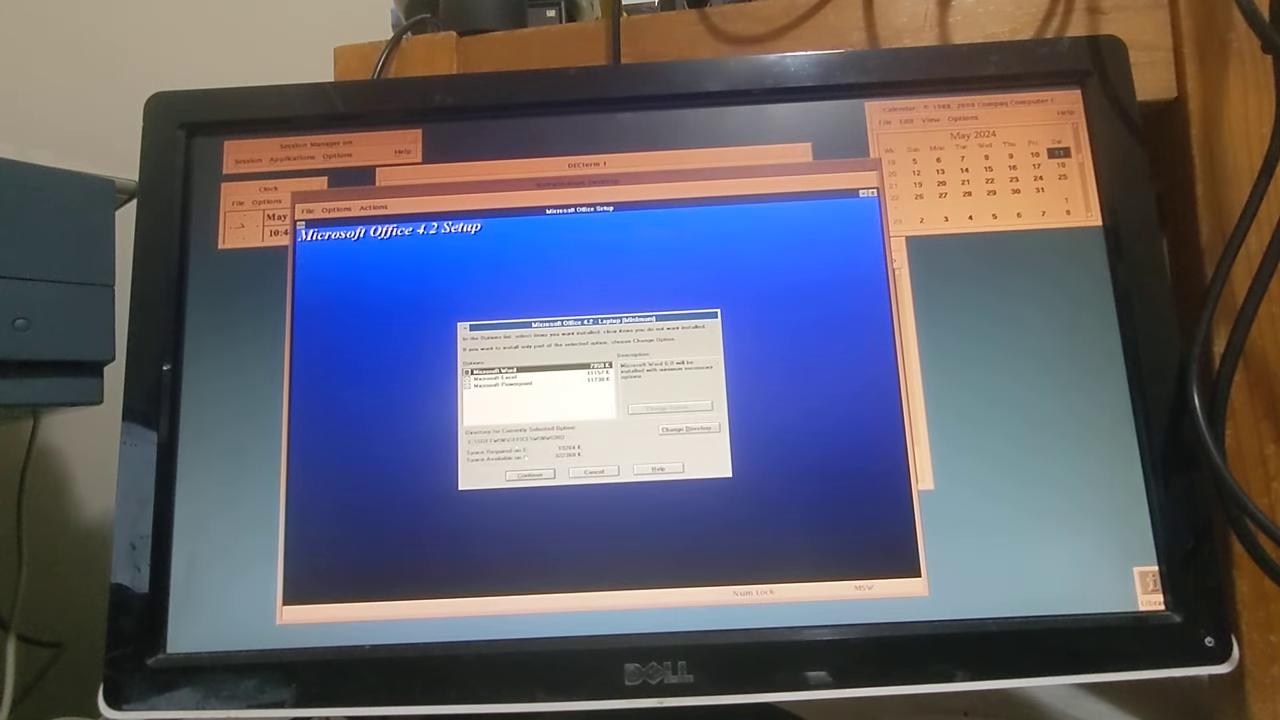
- Accept the Office component selection and the program group so copying starts
left_click(528, 472)
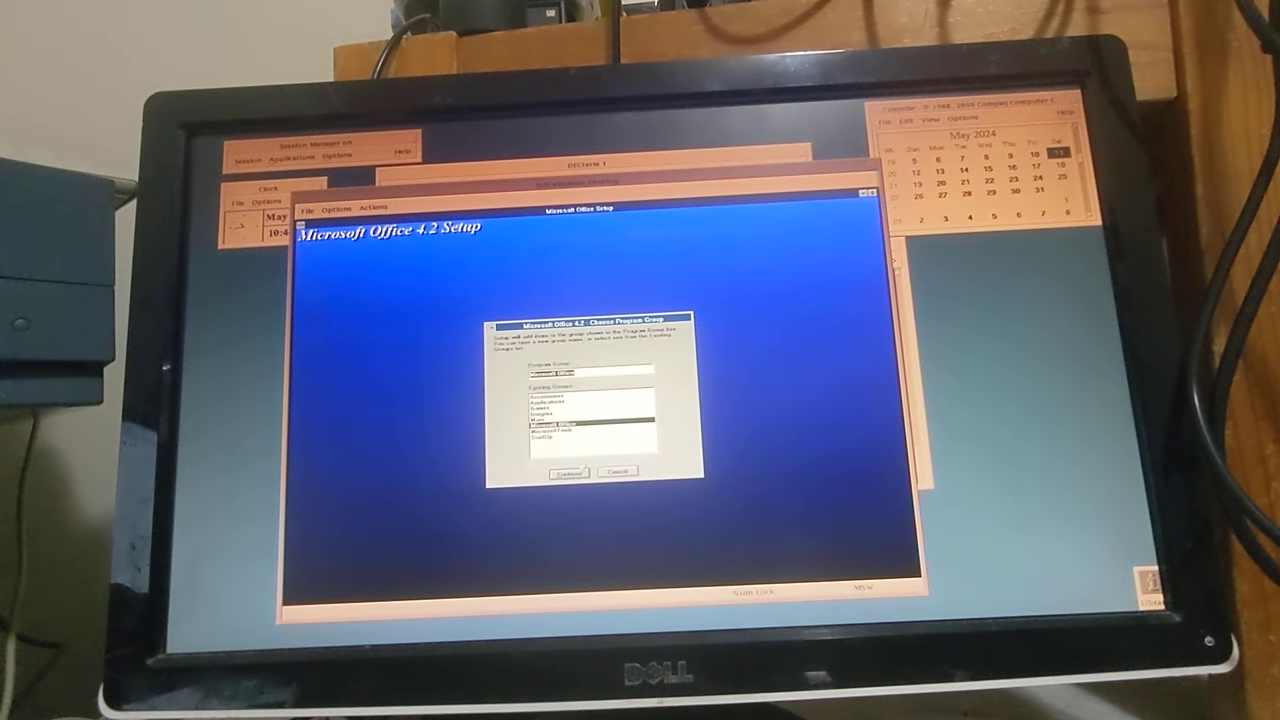
left_click(566, 472)
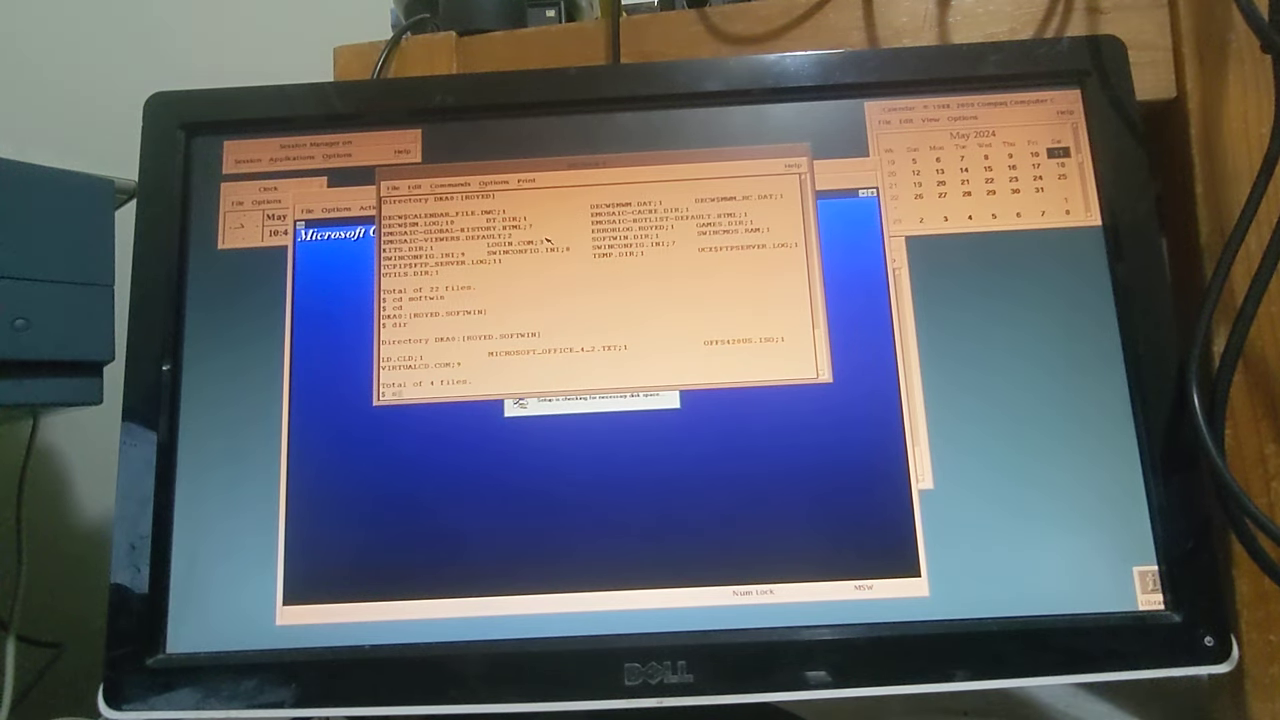
- Show the mounted devices, change to the office directory and list its files with DIR/SIZE
type("sho dev d")
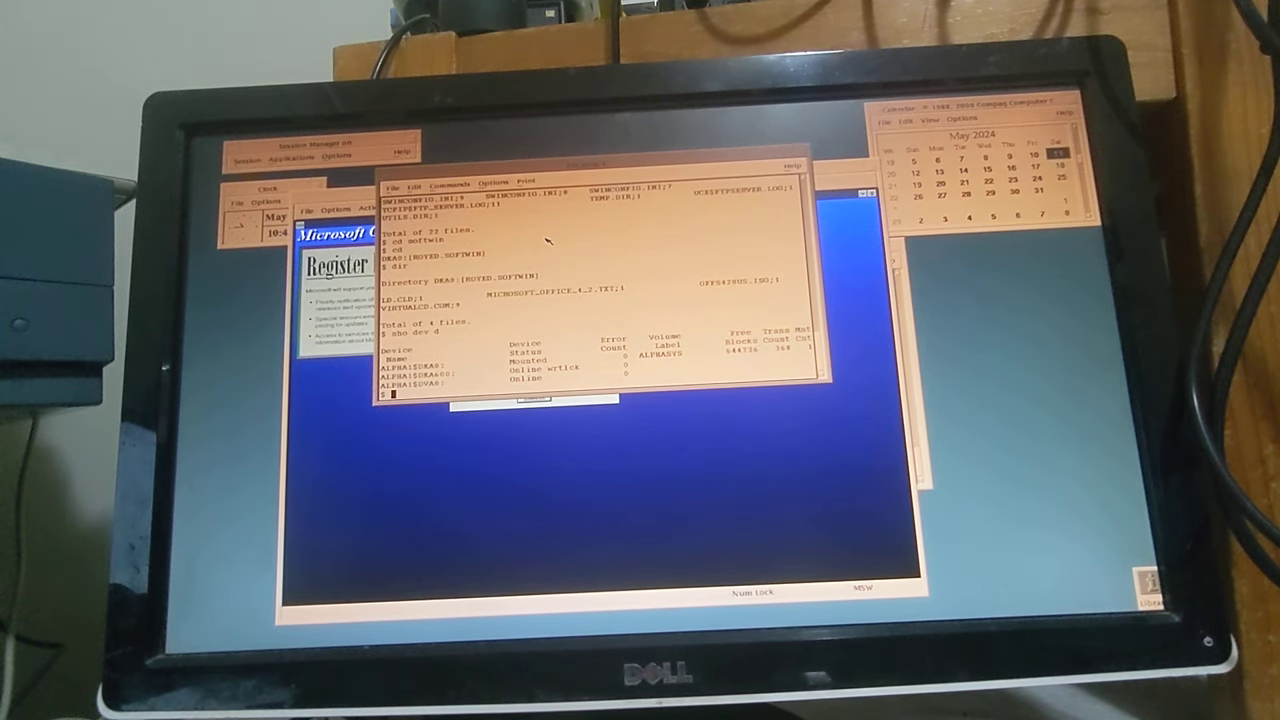
mouse_move(556, 510)
type("dir")
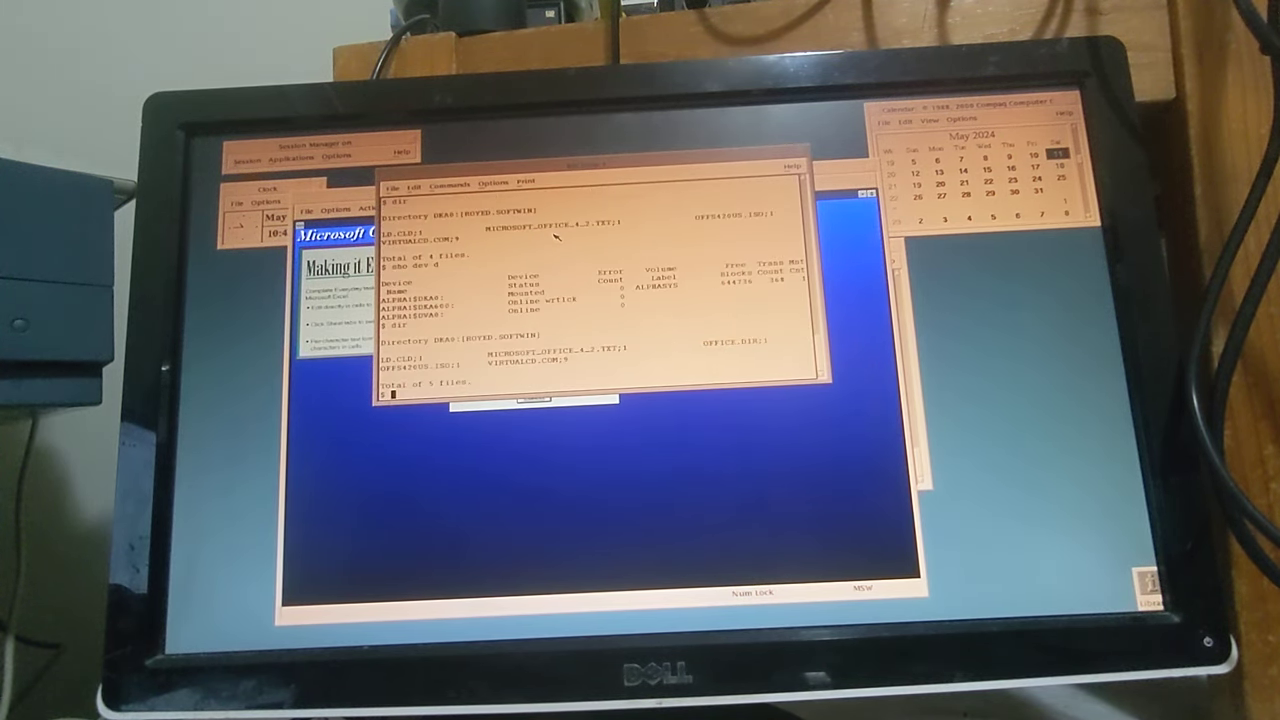
type("cd")
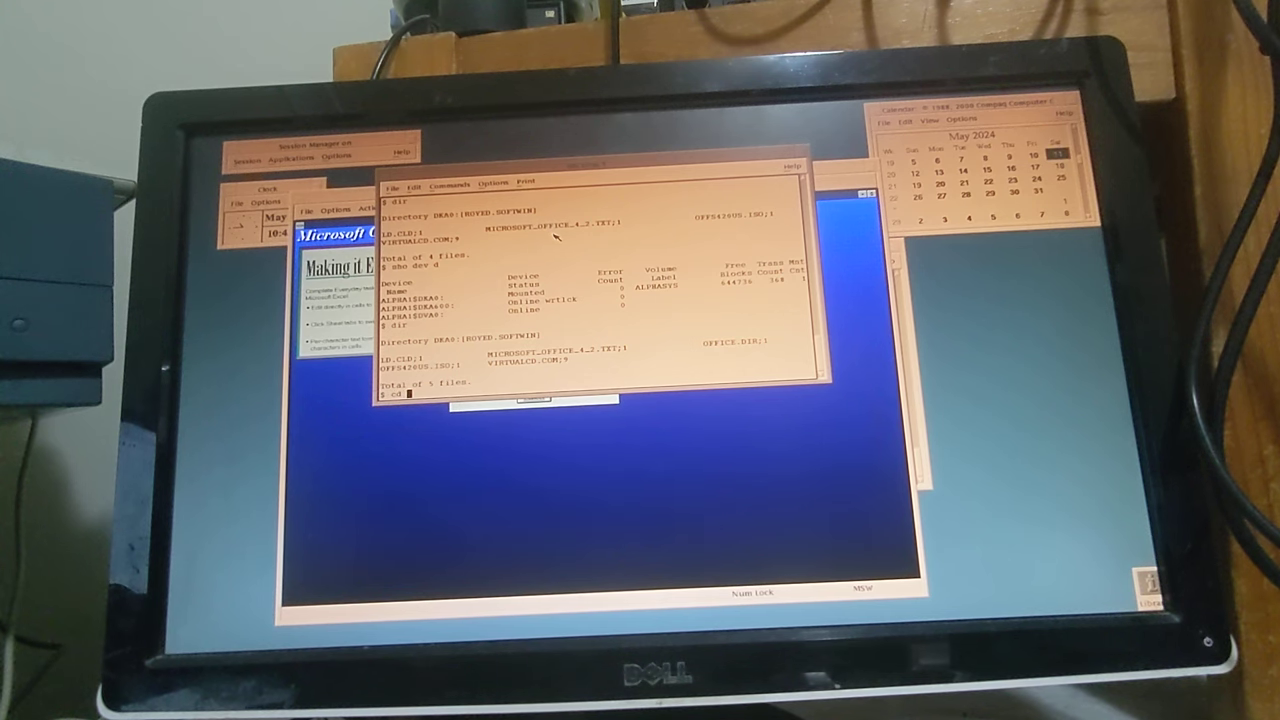
type("office")
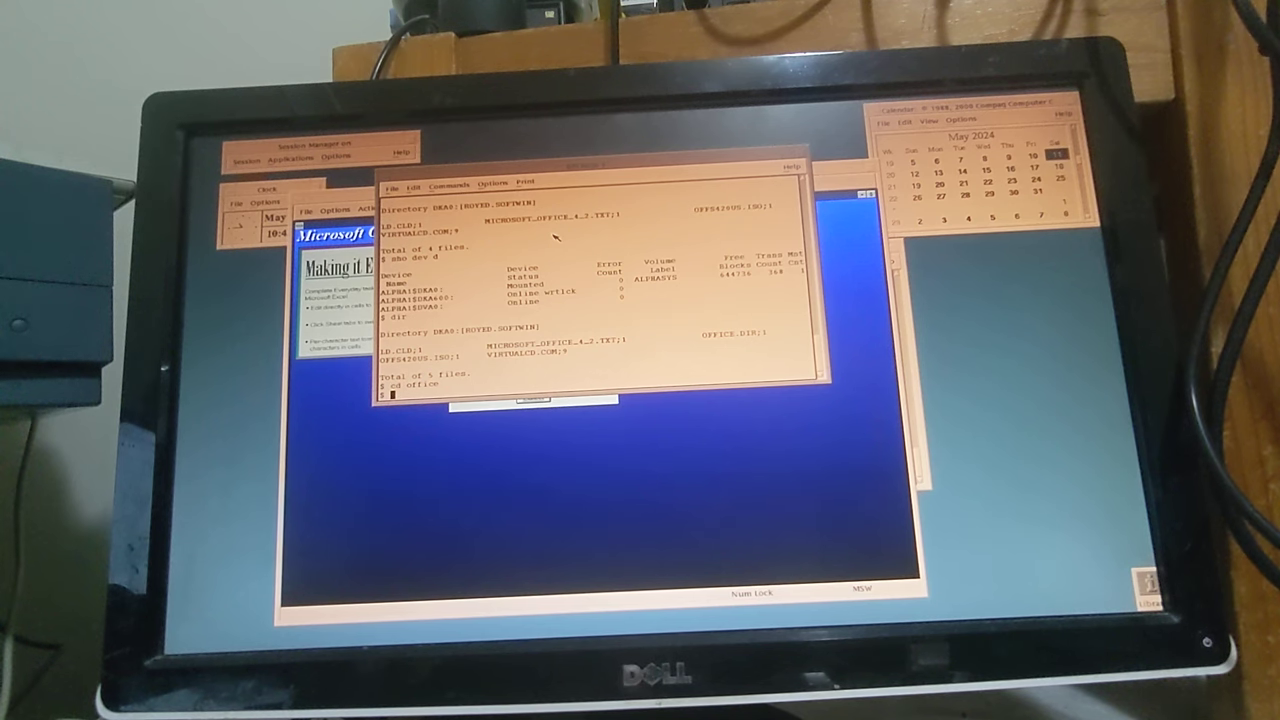
type("dir")
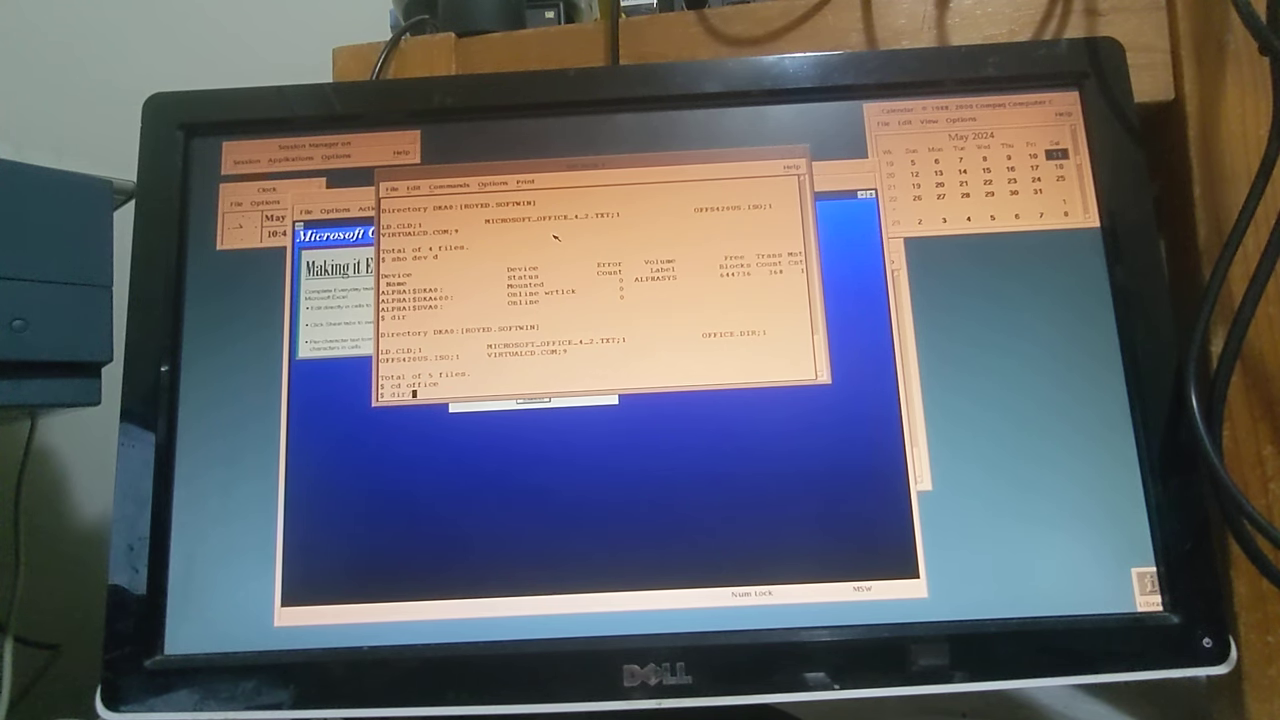
type("/size:")
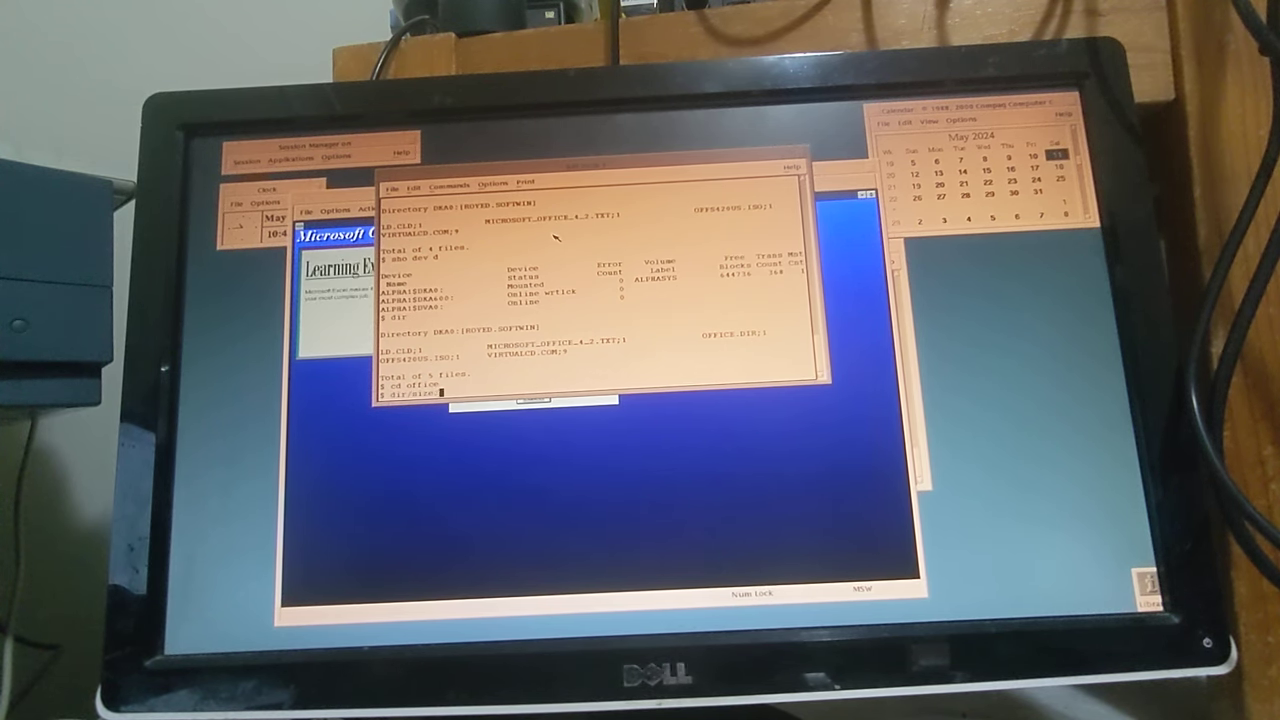
key("Return")
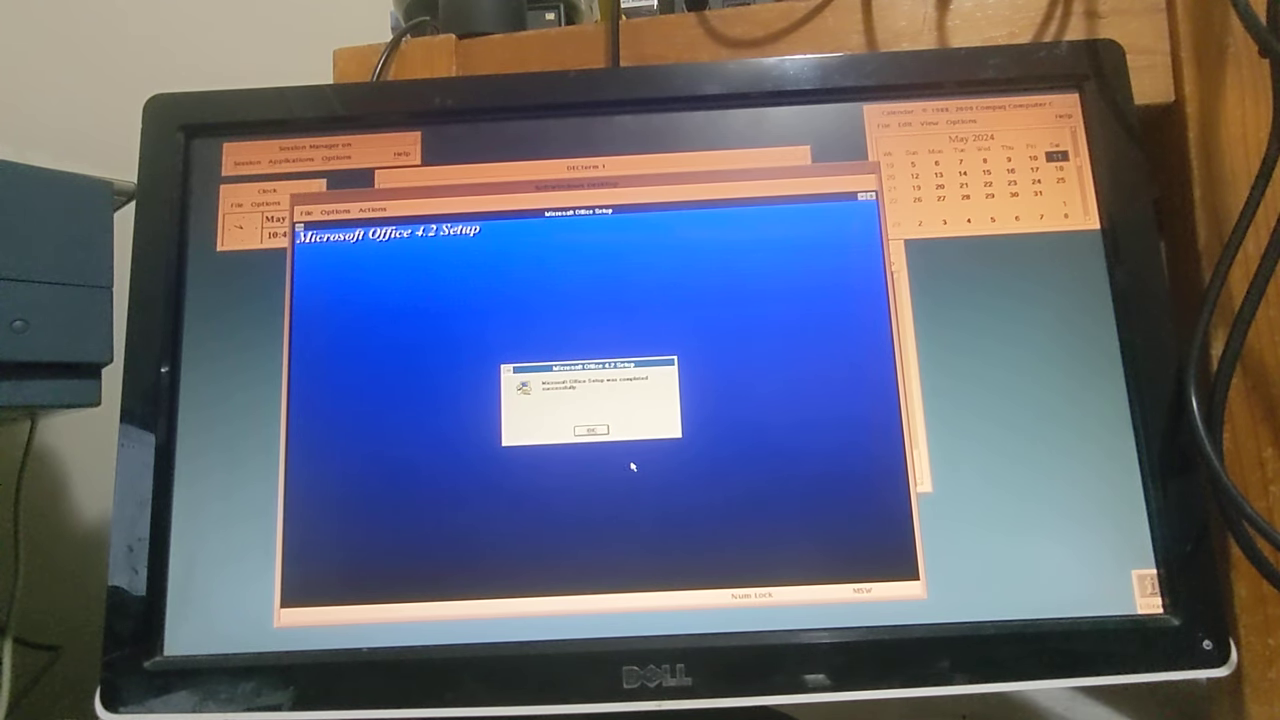
left_click(590, 428)
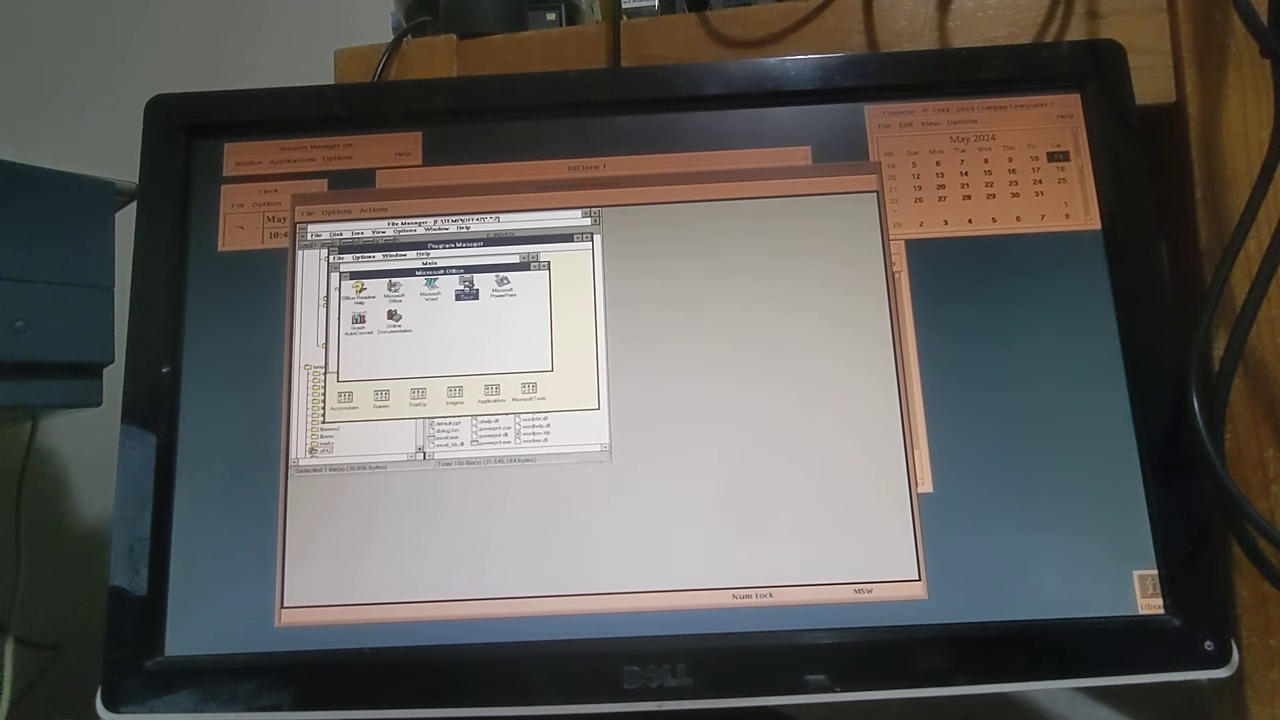
- Launch Microsoft Excel from the Microsoft Office program group
double_click(464, 288)
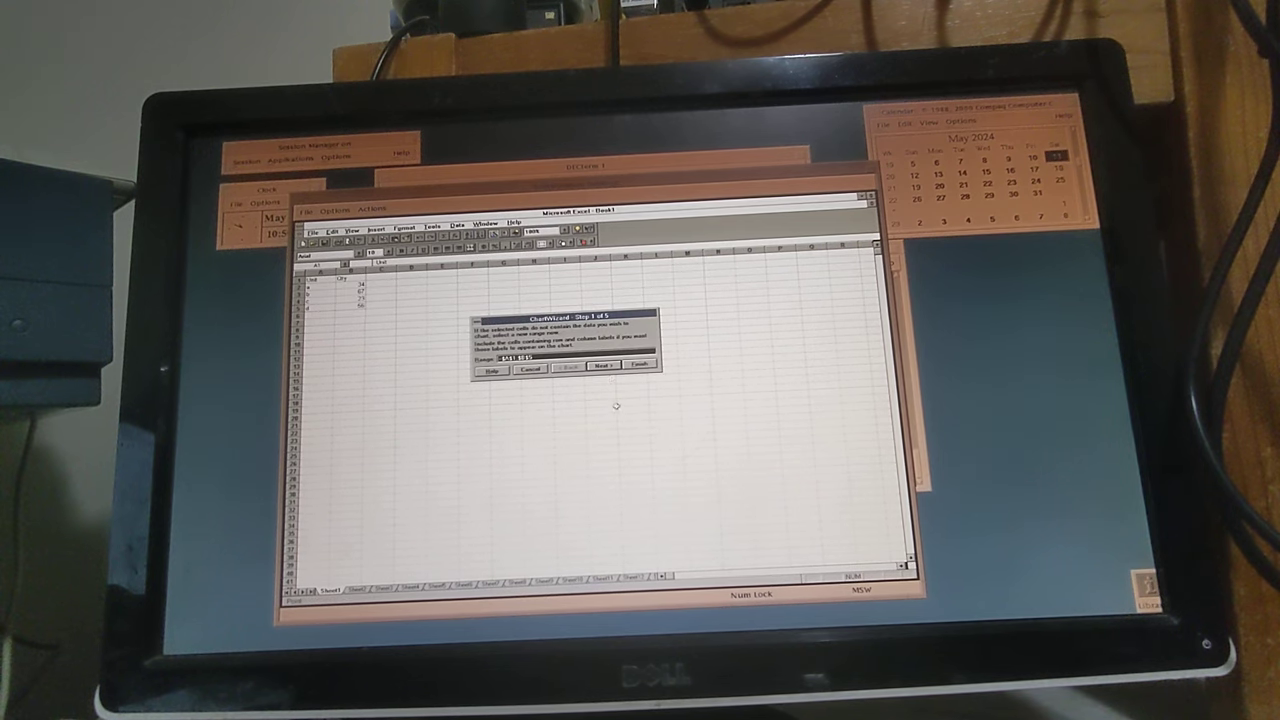
- Build a pie chart from the data range via the Chart Wizard, then close the Book1 workbook
left_click(528, 368)
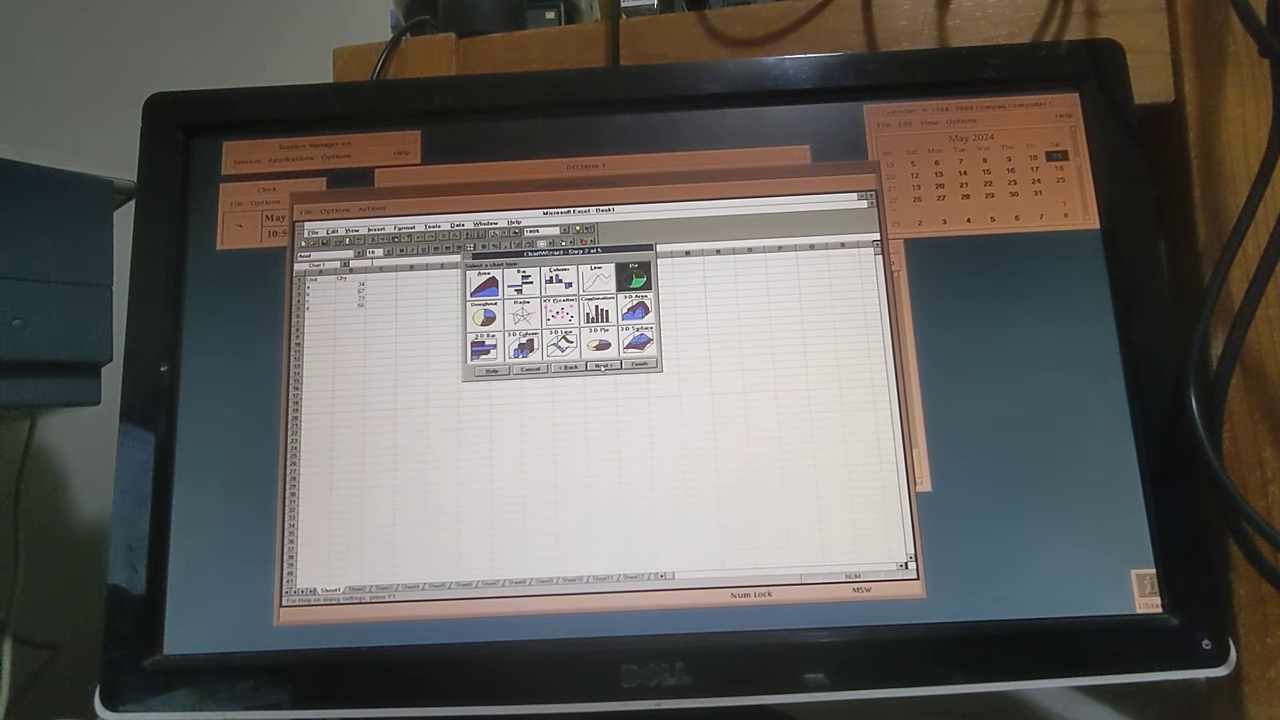
left_click(596, 366)
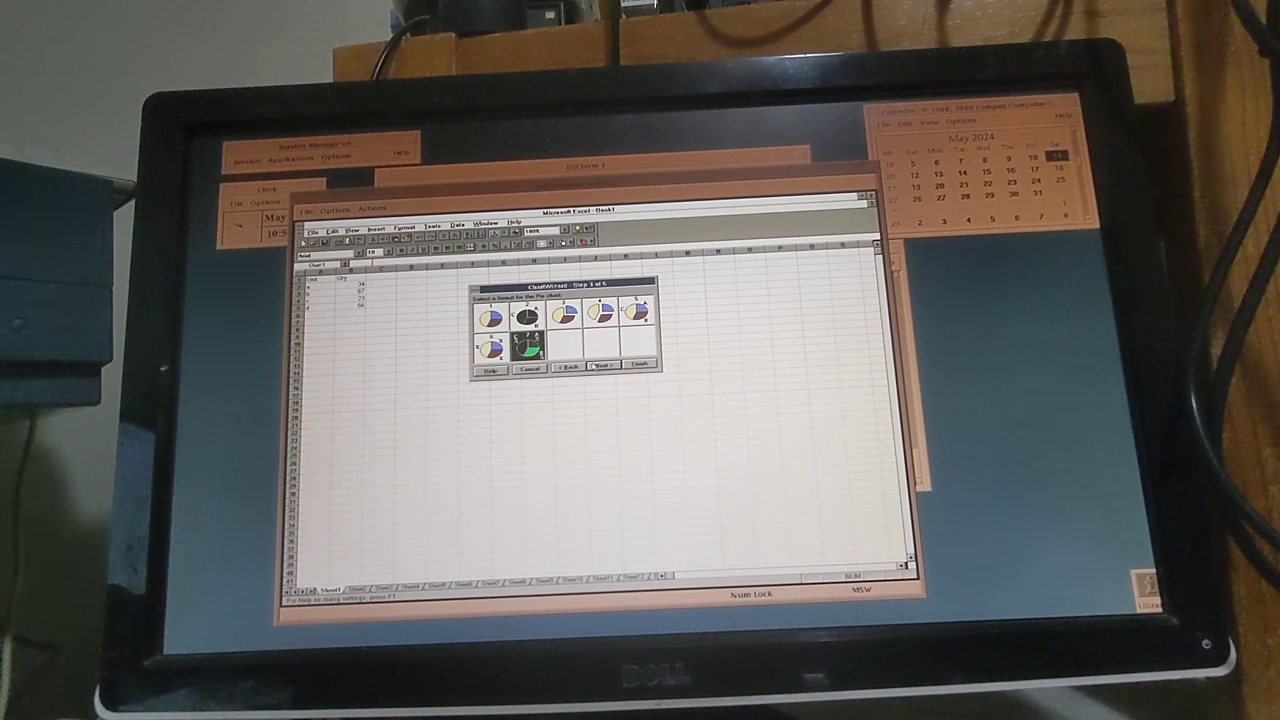
left_click(528, 368)
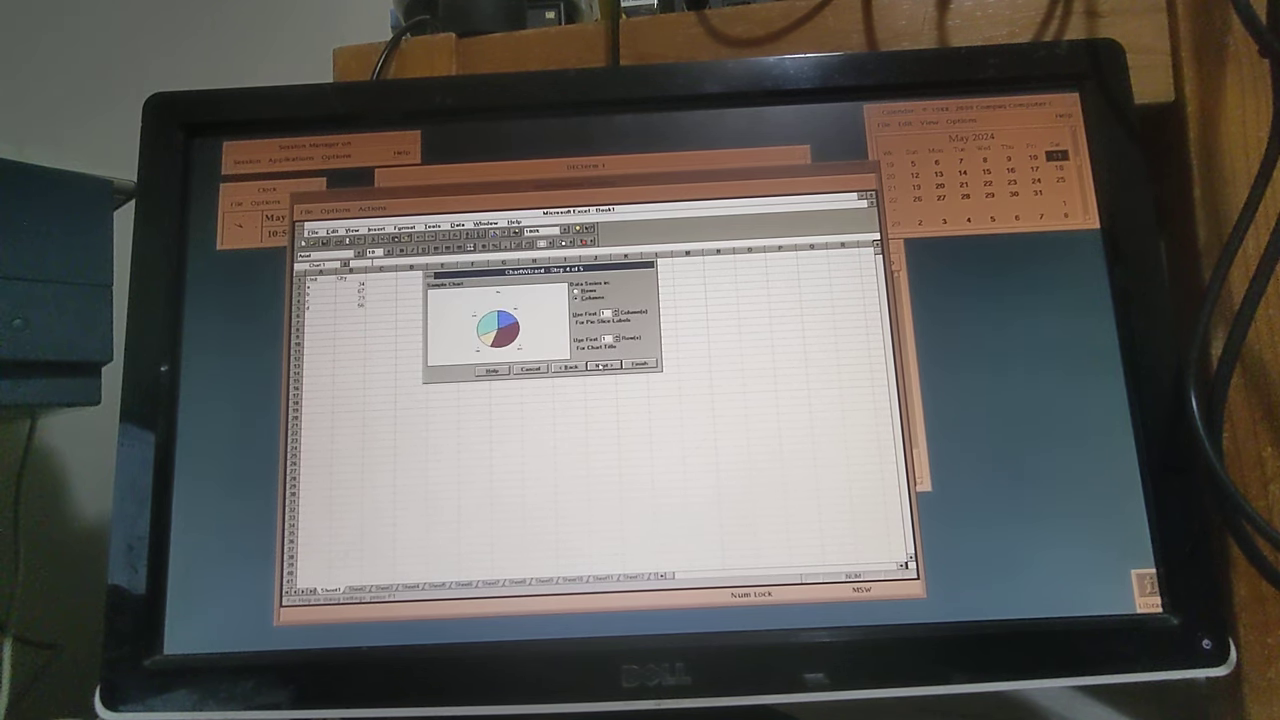
left_click(530, 368)
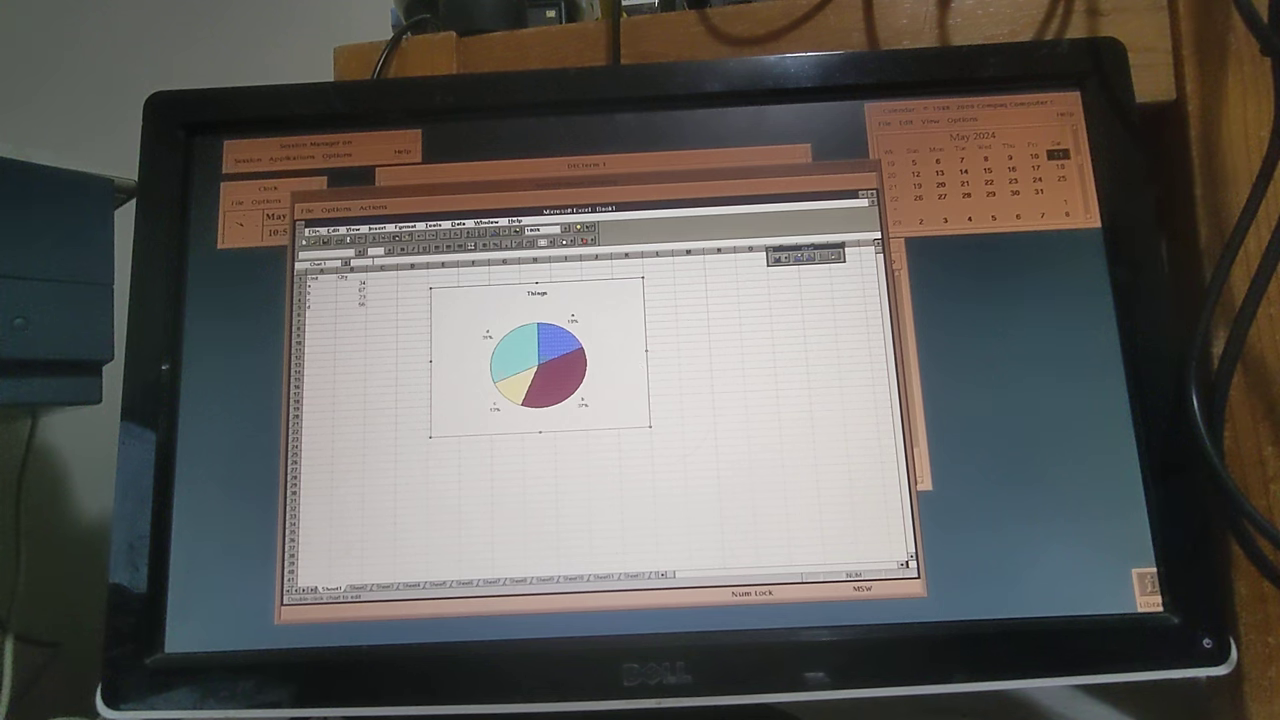
left_click(316, 222)
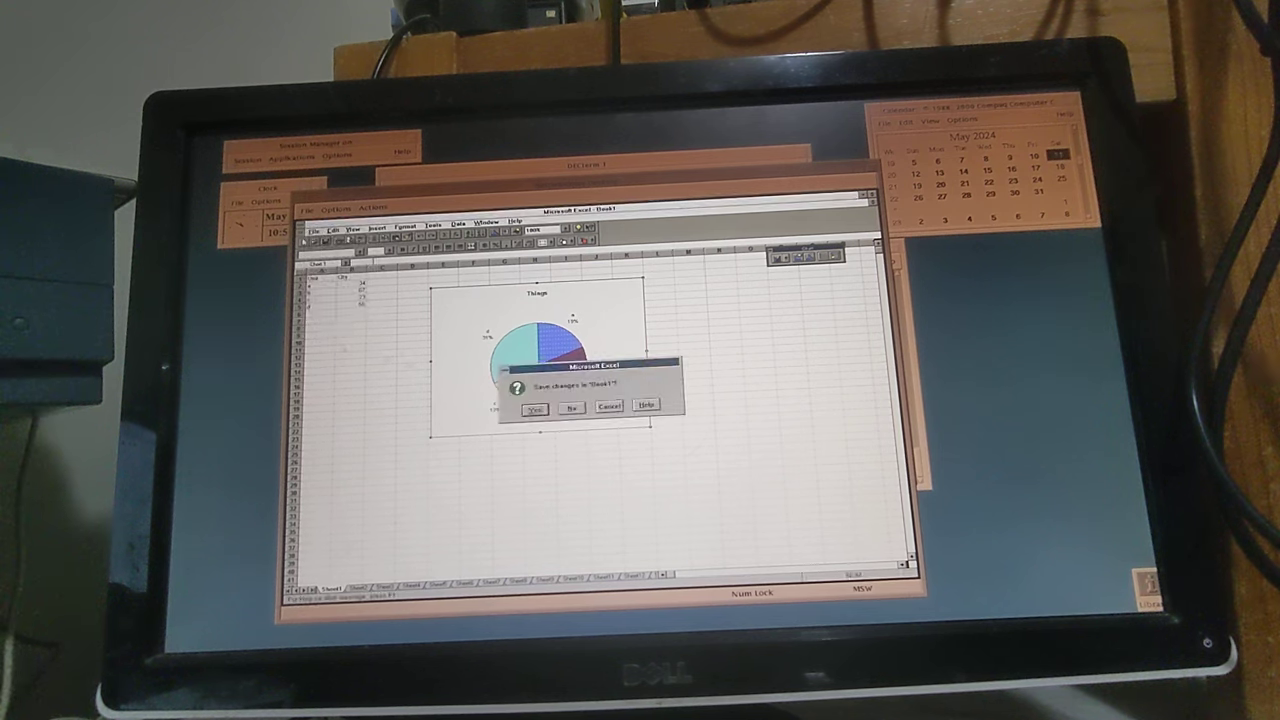
- Decline saving Book1 and quit Excel back to Program Manager
left_click(572, 406)
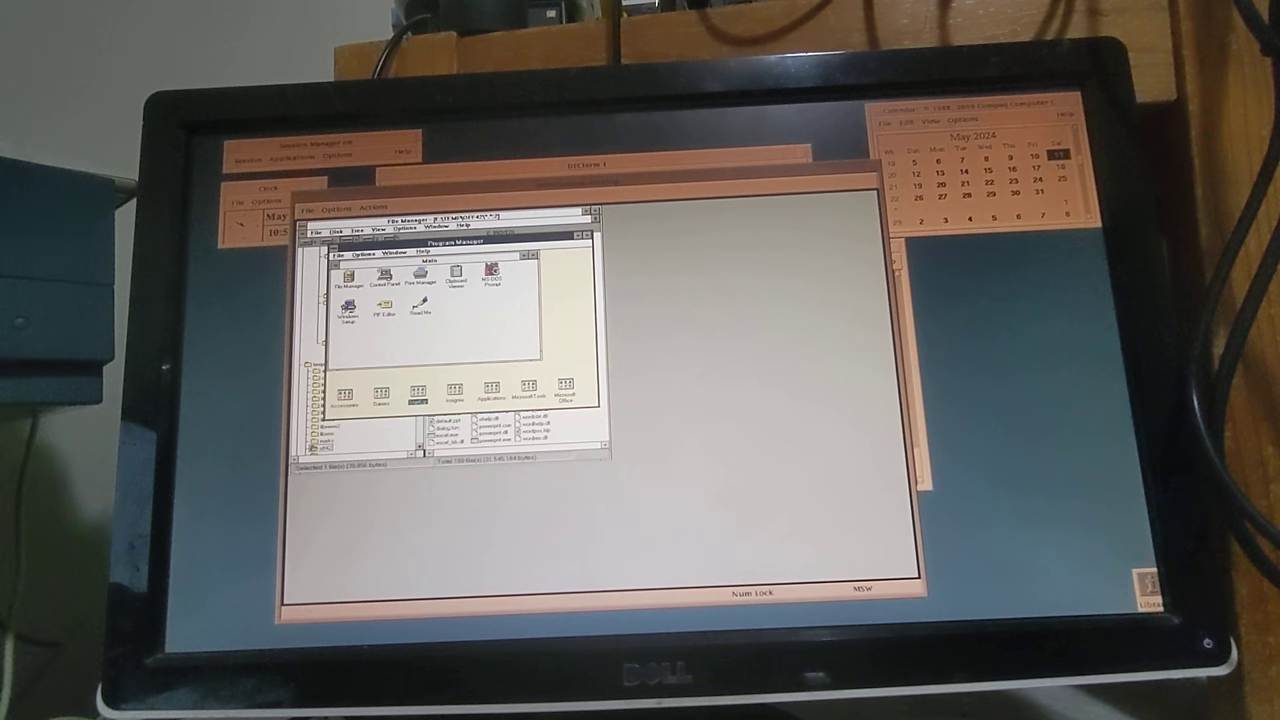
- Close File Manager and choose Exit Windows from Program Manager to return to the DOS prompt
left_click(334, 258)
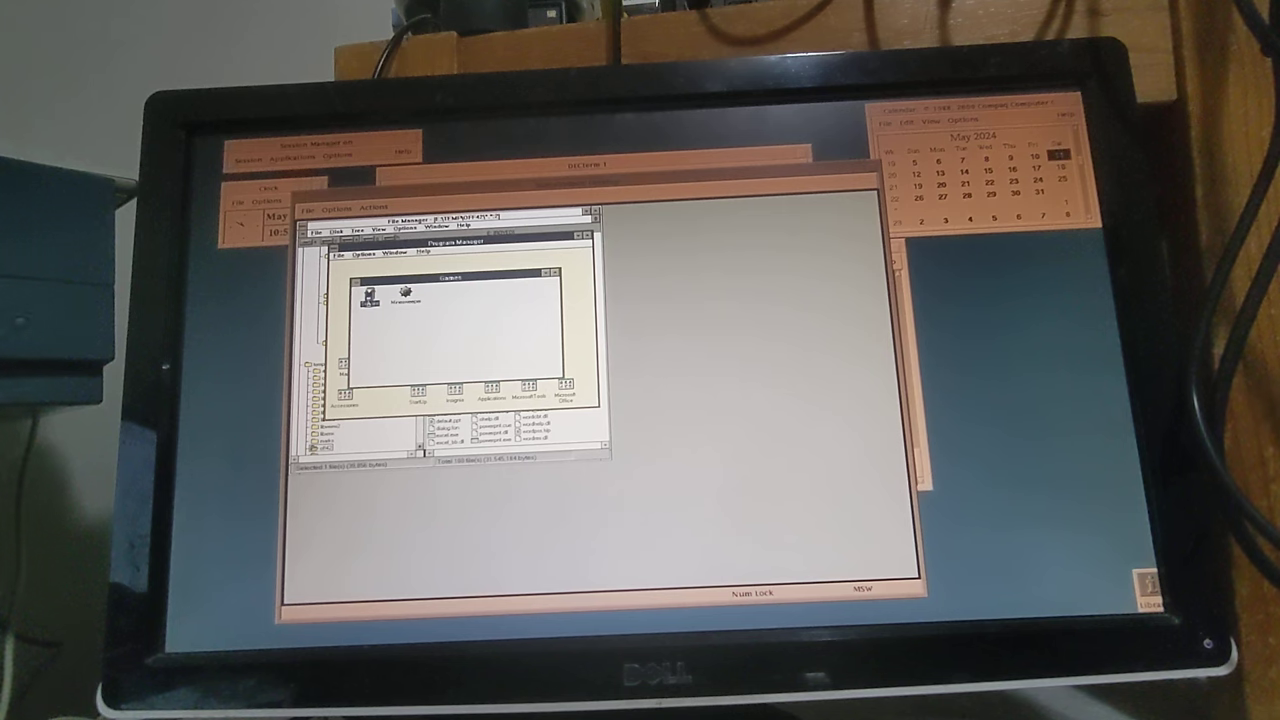
double_click(372, 298)
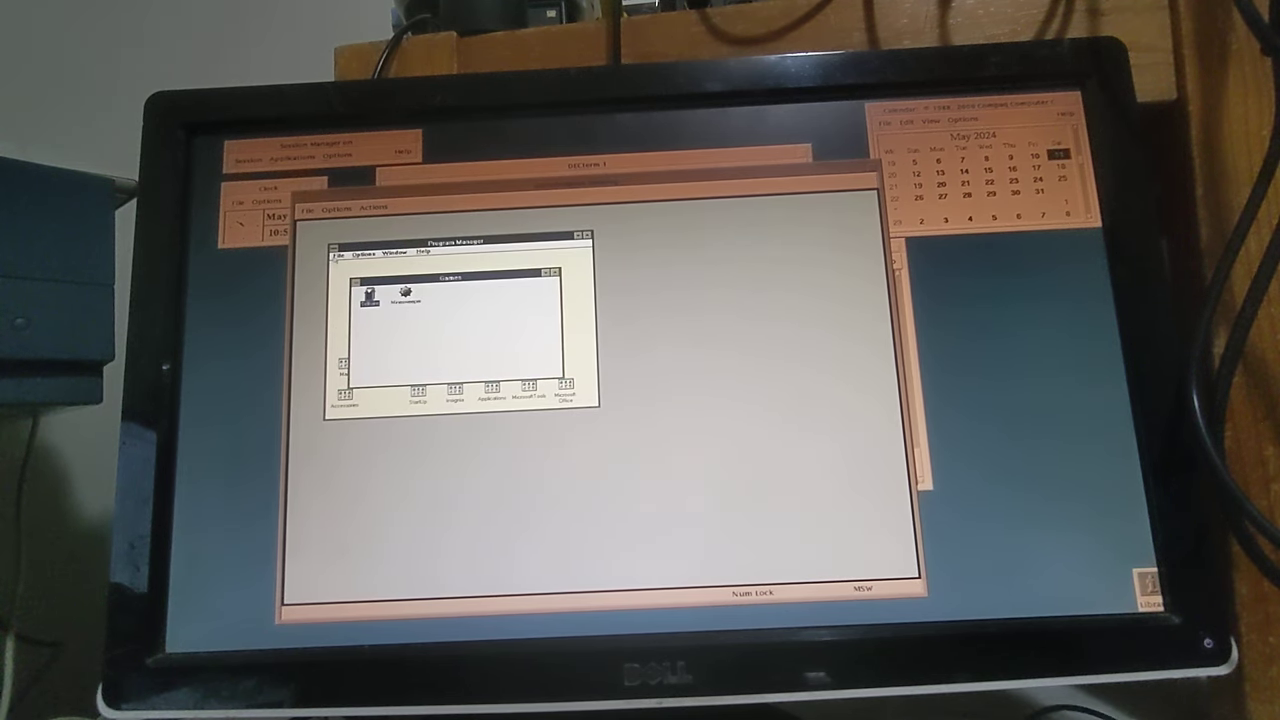
left_click(338, 252)
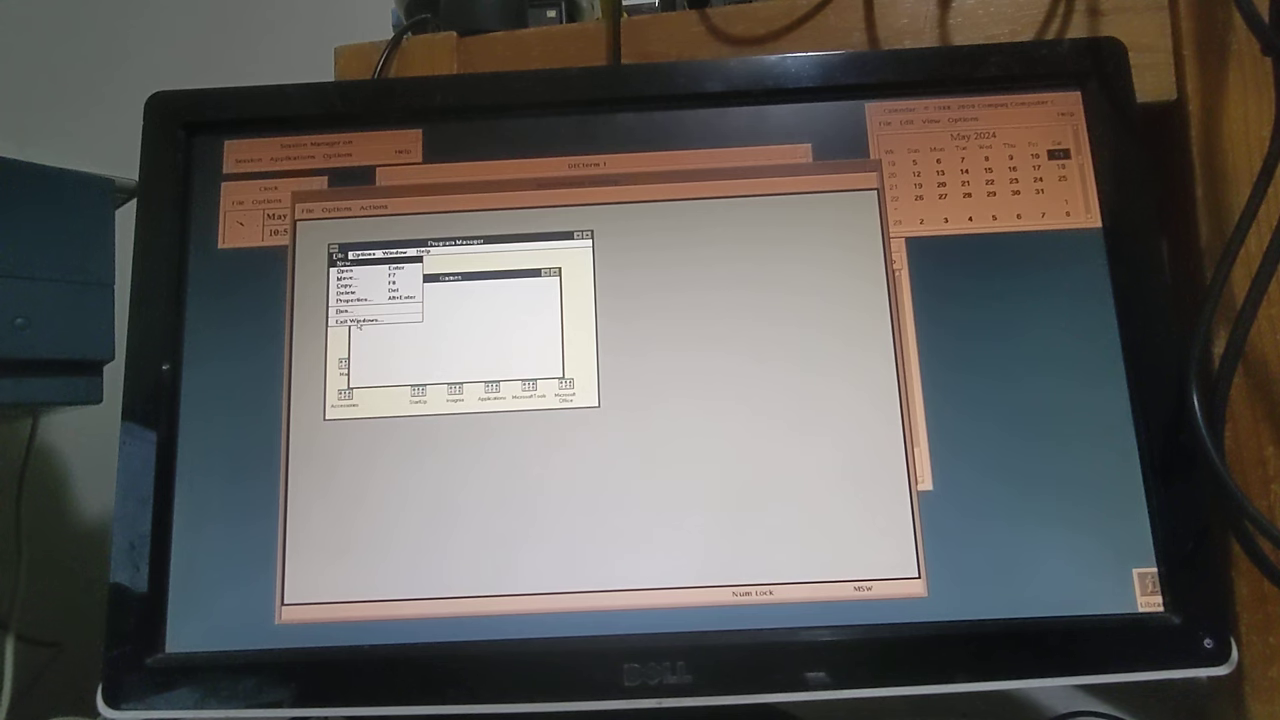
left_click(360, 320)
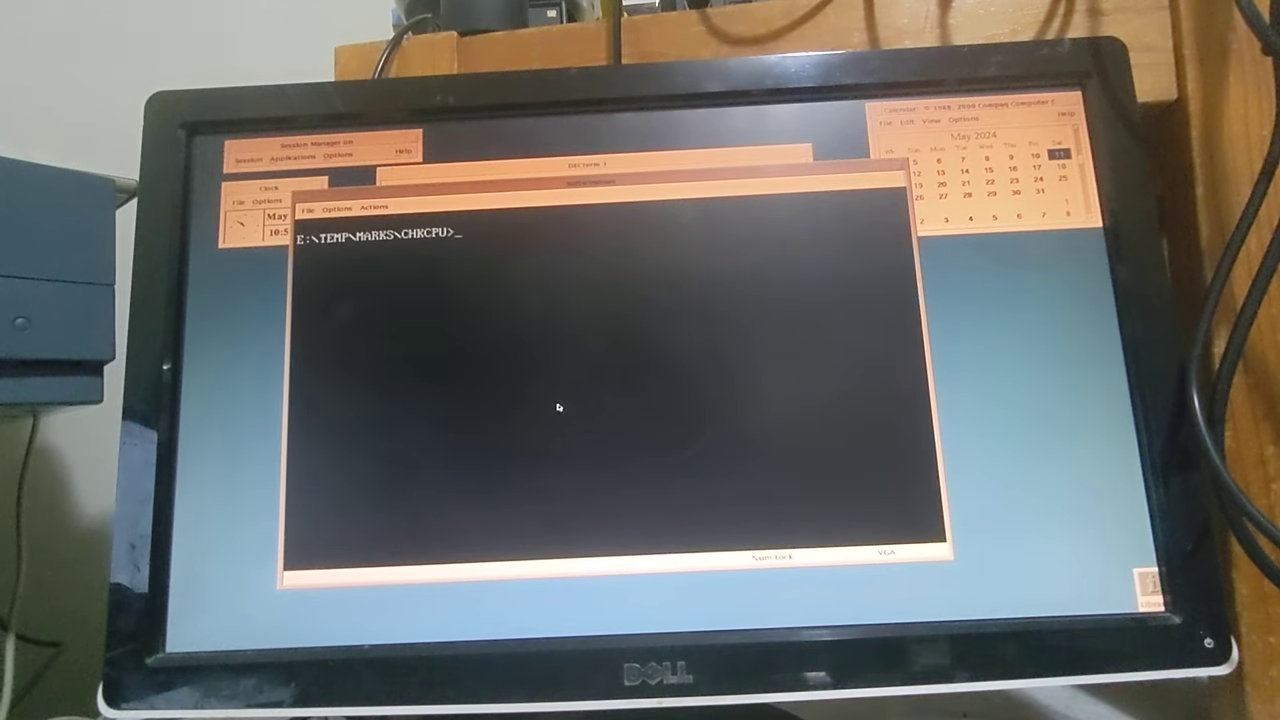
- Move up to E:\TEMP\MARKS, list its folders, and attempt cd 3bench2, which reports Invalid directory
type("cd")
type("dir")
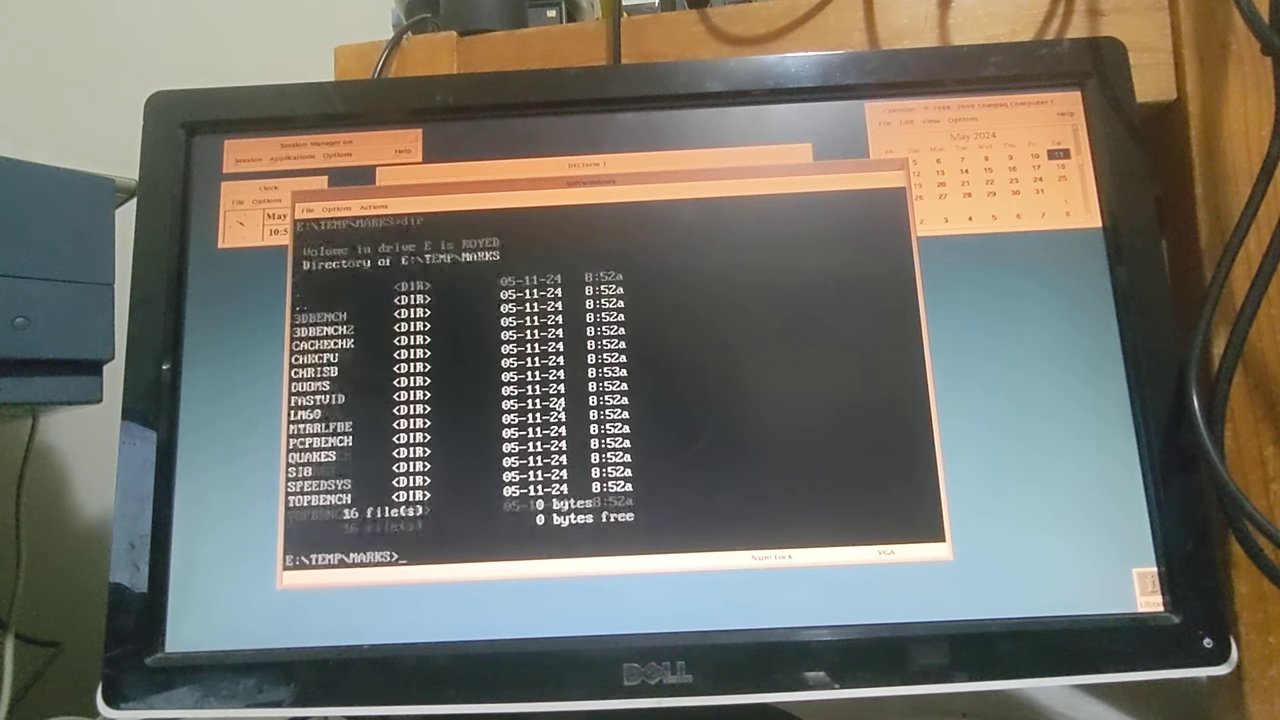
type("cd")
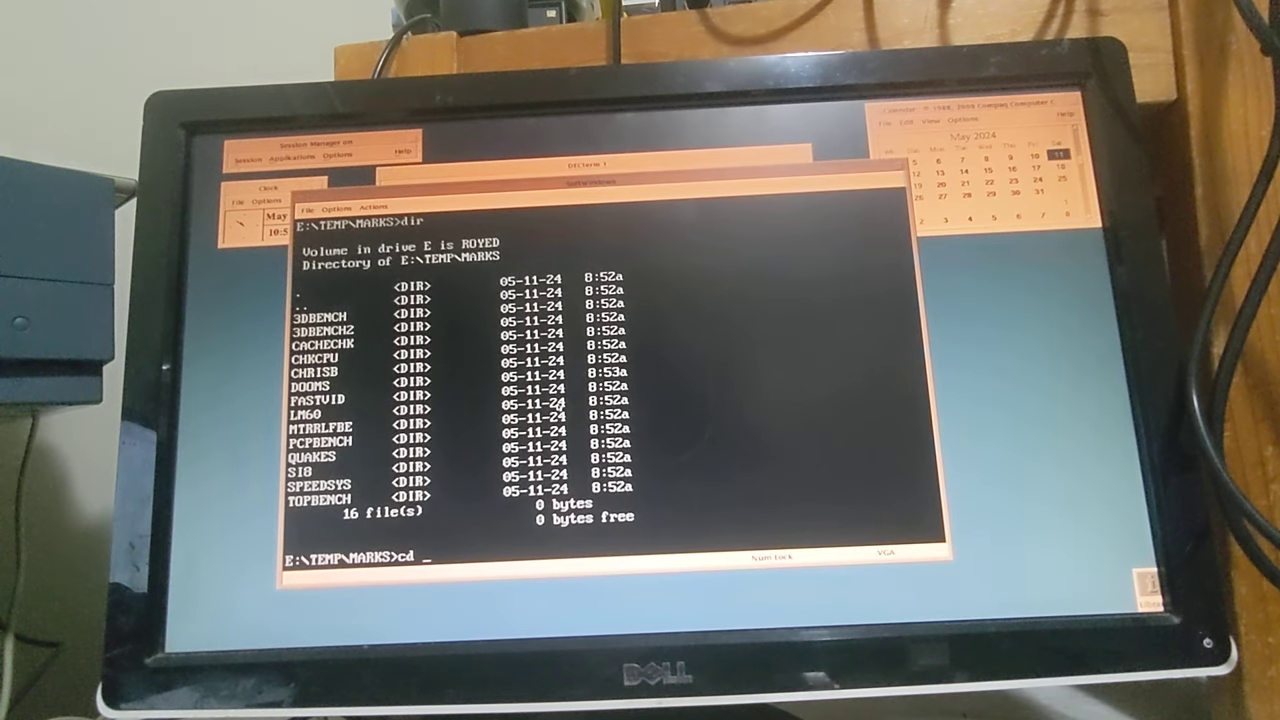
type("3bench")
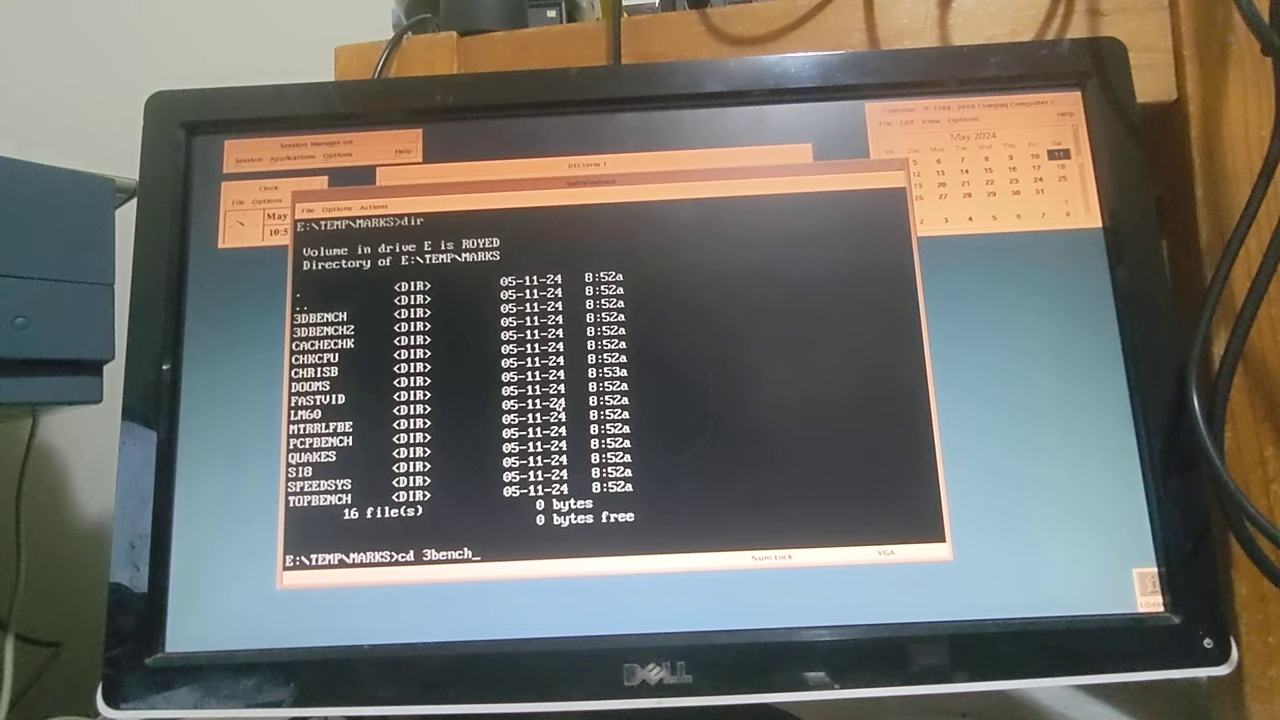
type("2")
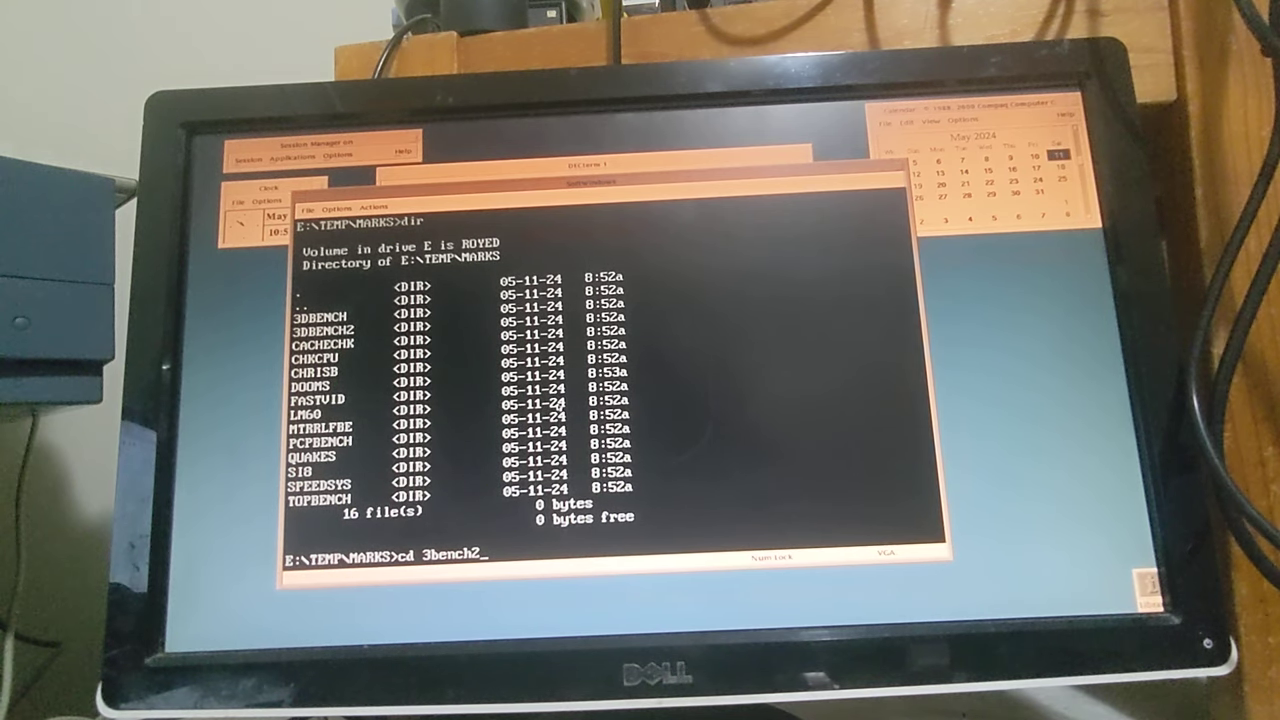
key("Return")
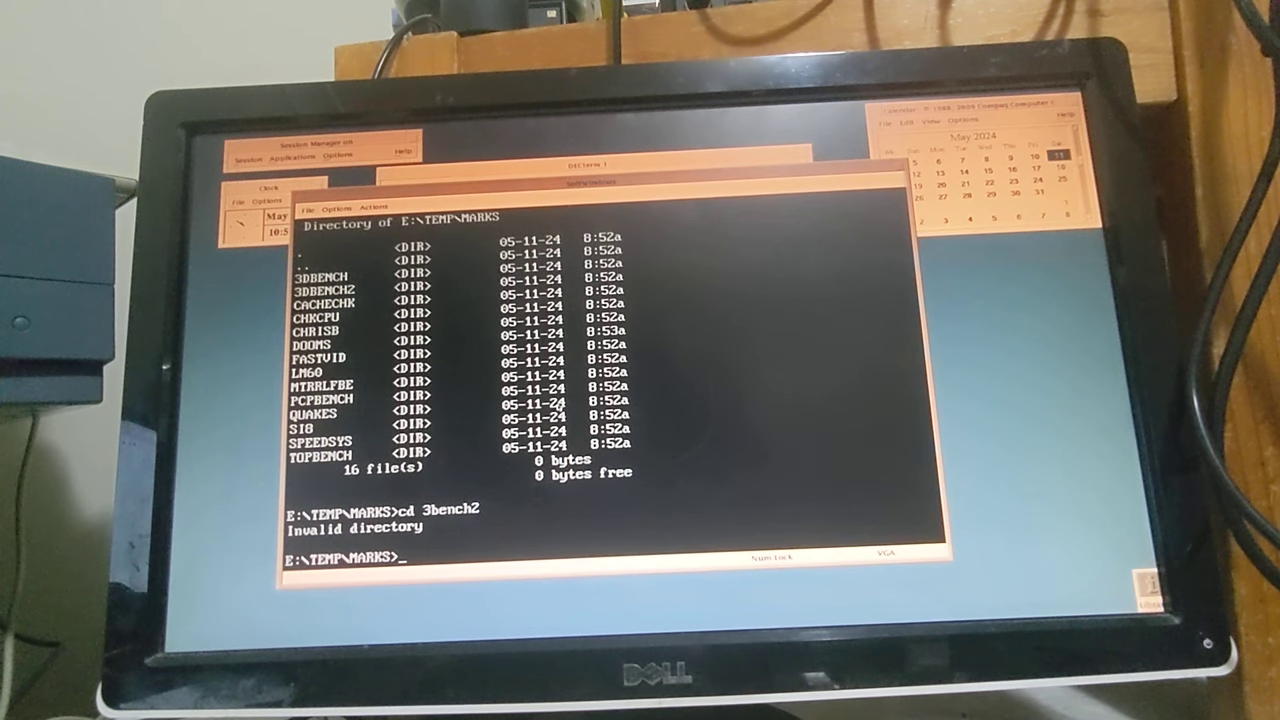
type("cd")
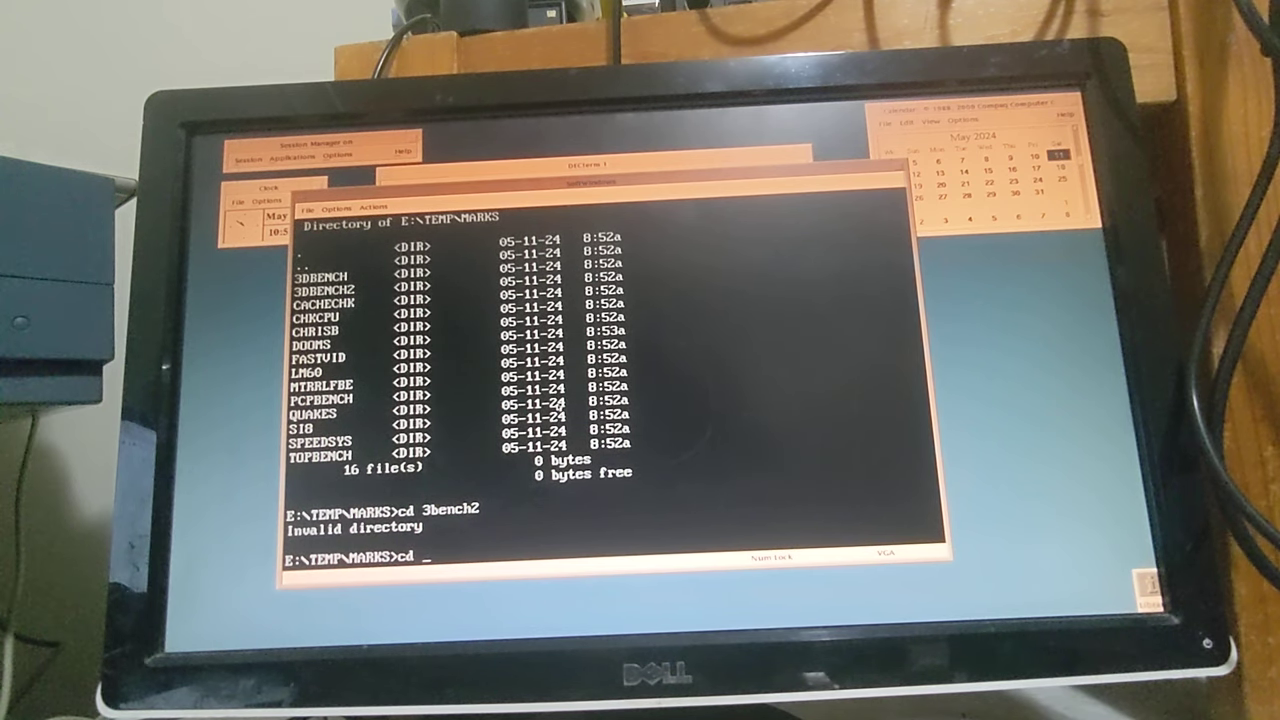
type("3dbe")
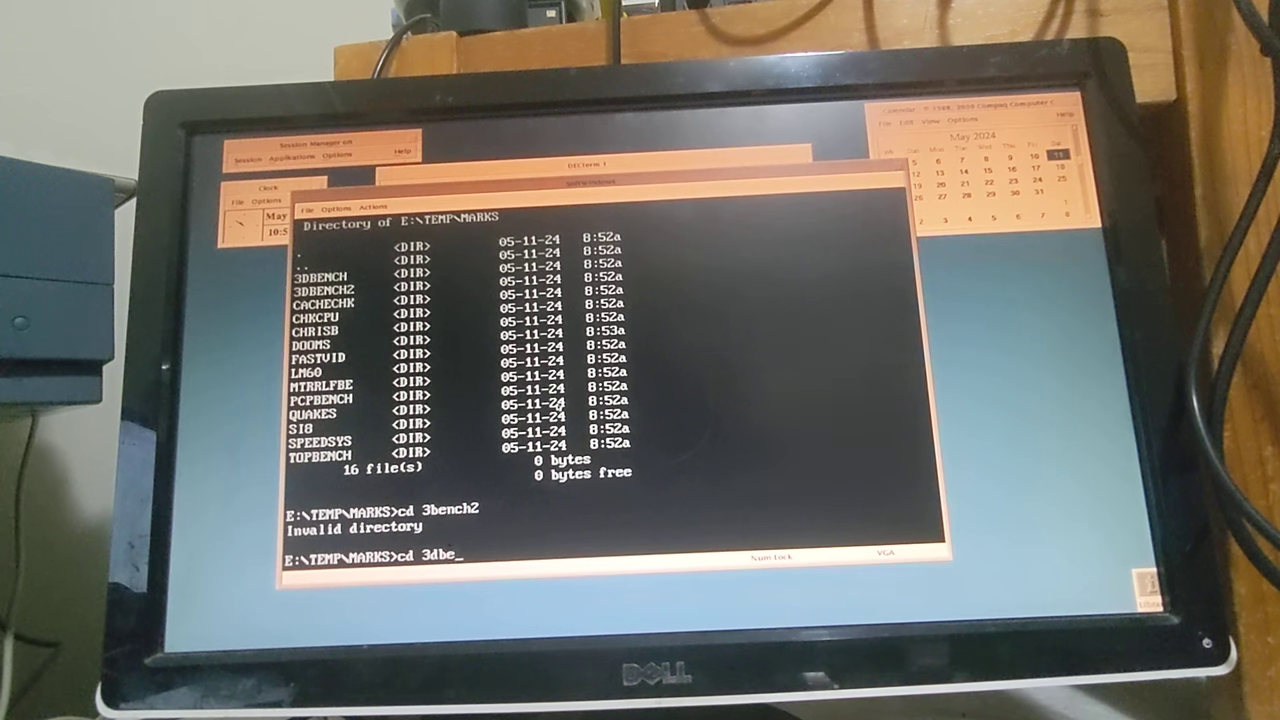
- Enter the 3DBENCH2 folder, list its ten files, and start the BENCH batch file
type("nch2")
type("dir")
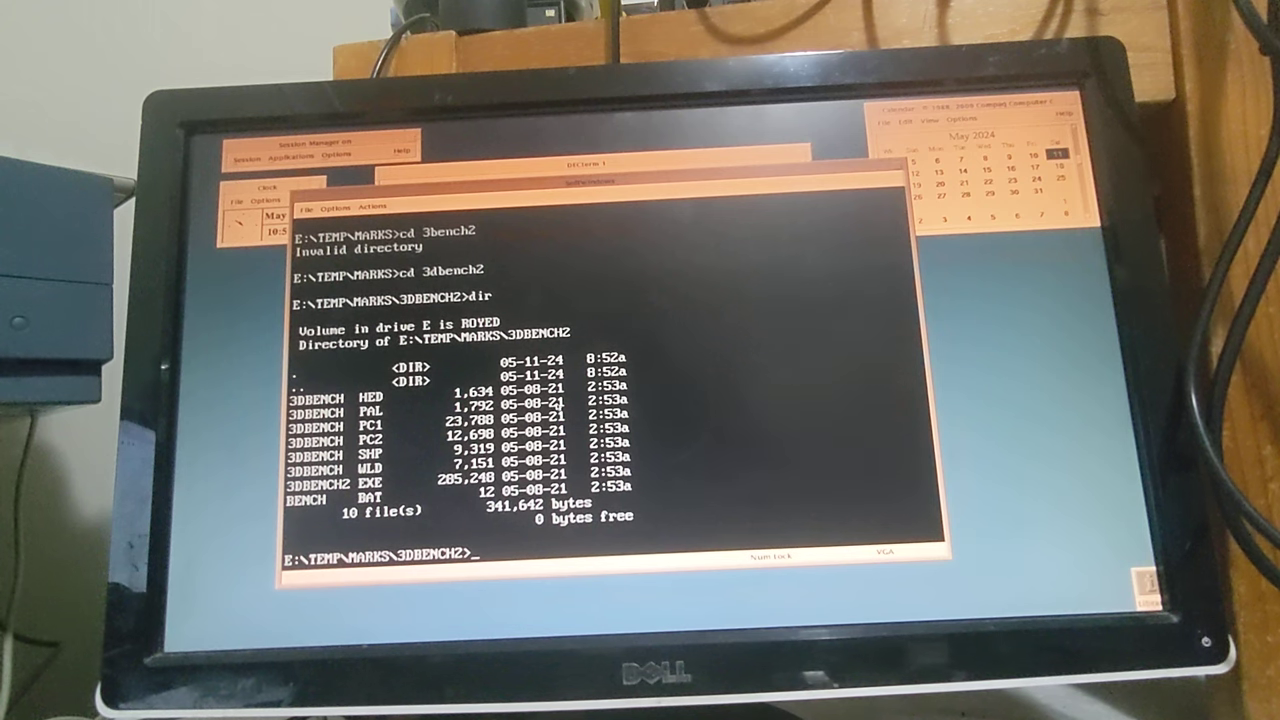
type("3")
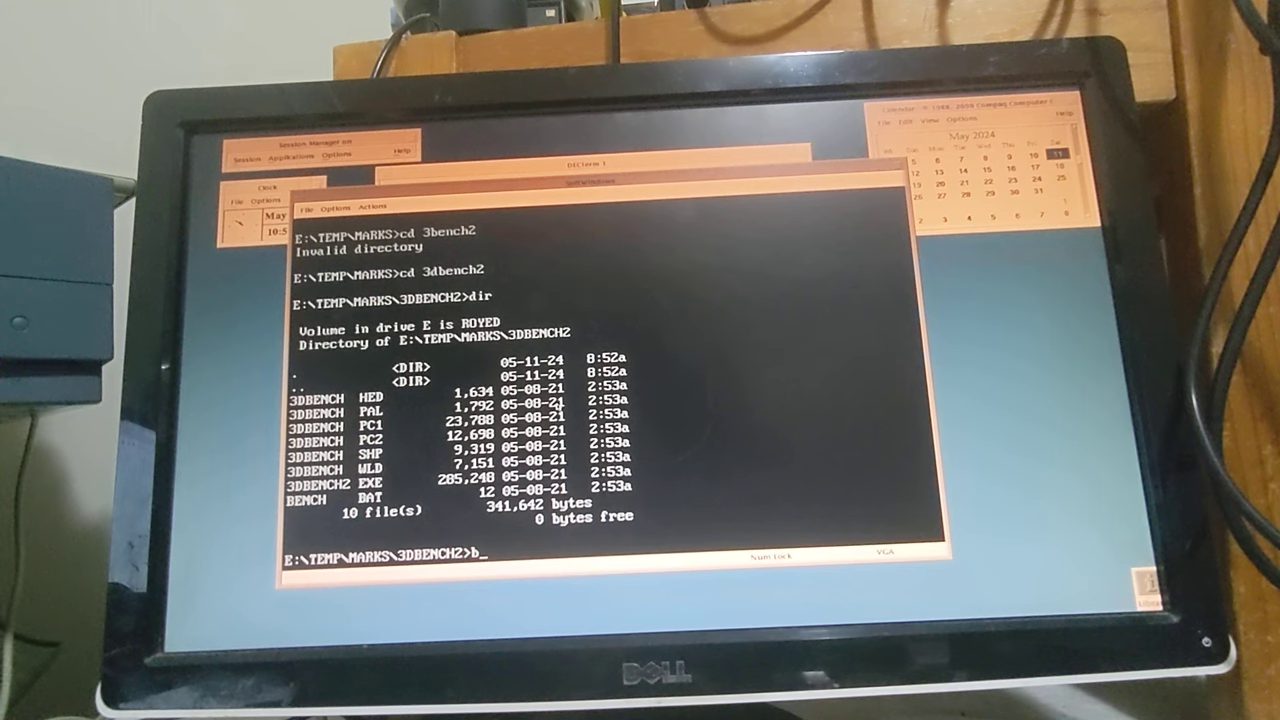
type("bench")
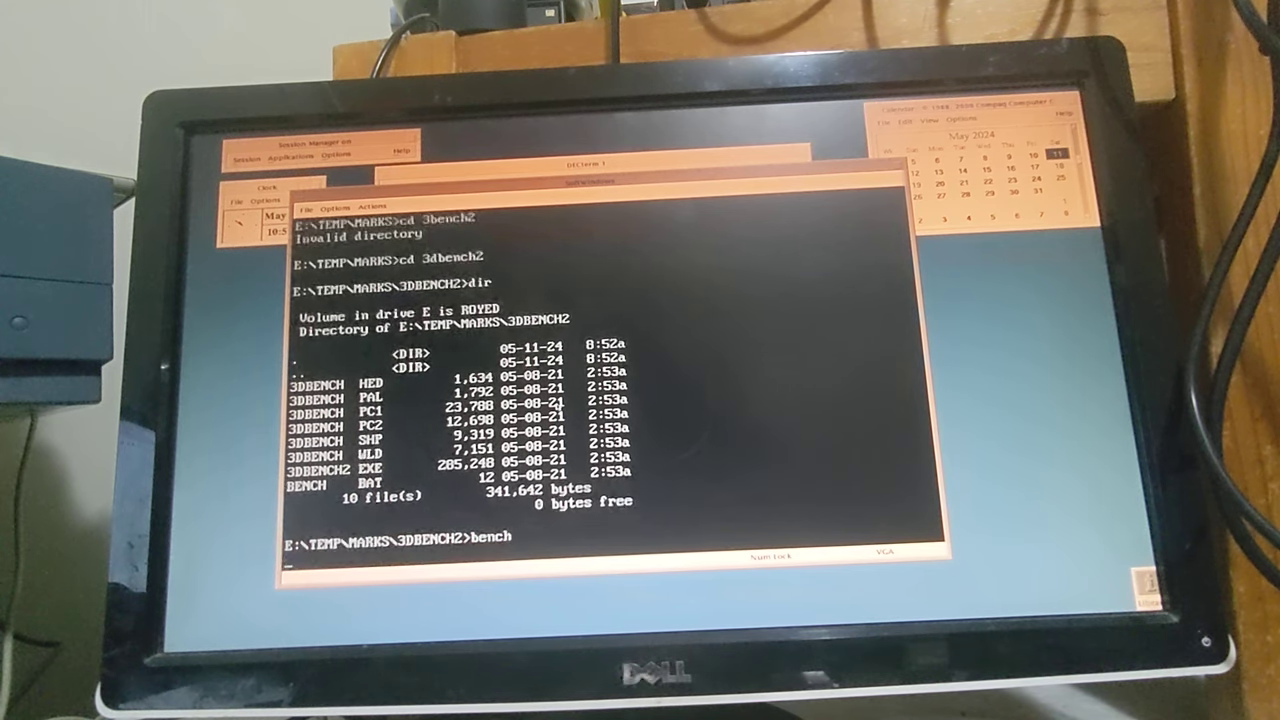